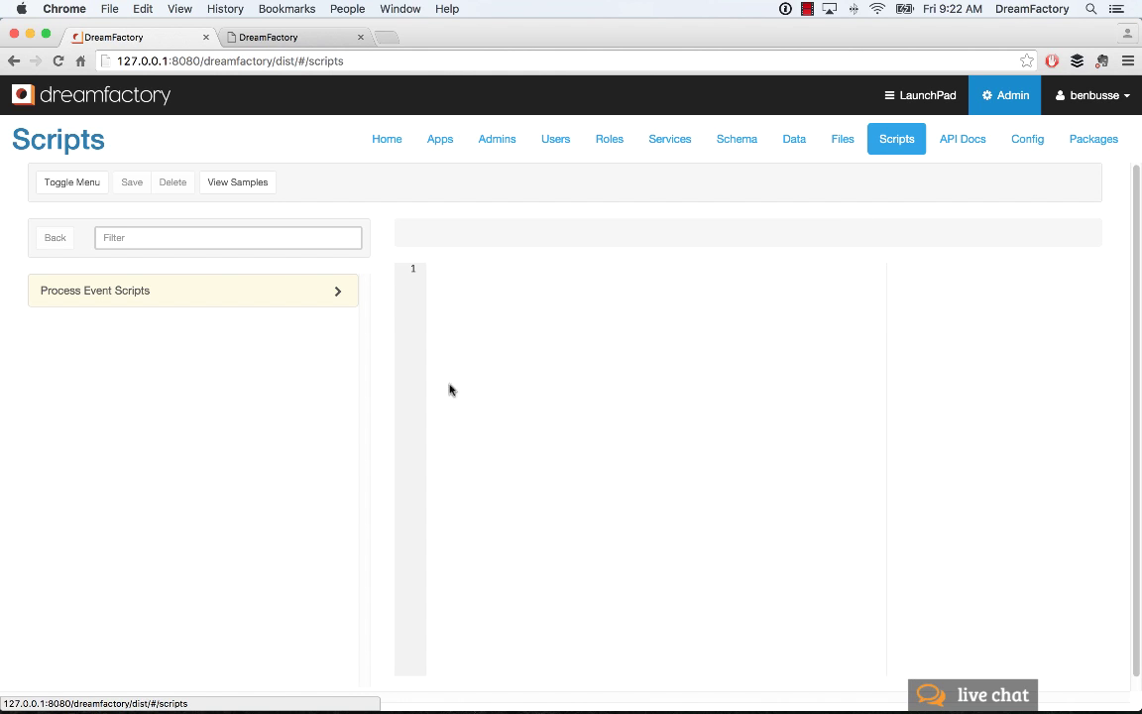
mouse_move(115, 306)
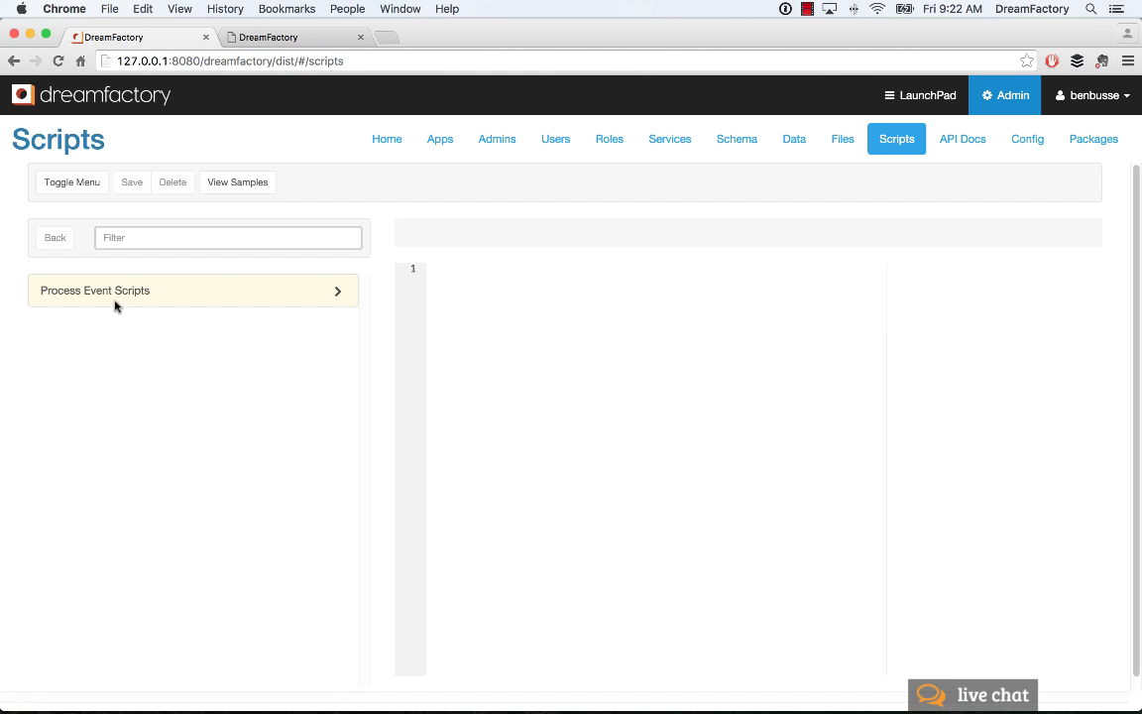
mouse_move(72, 305)
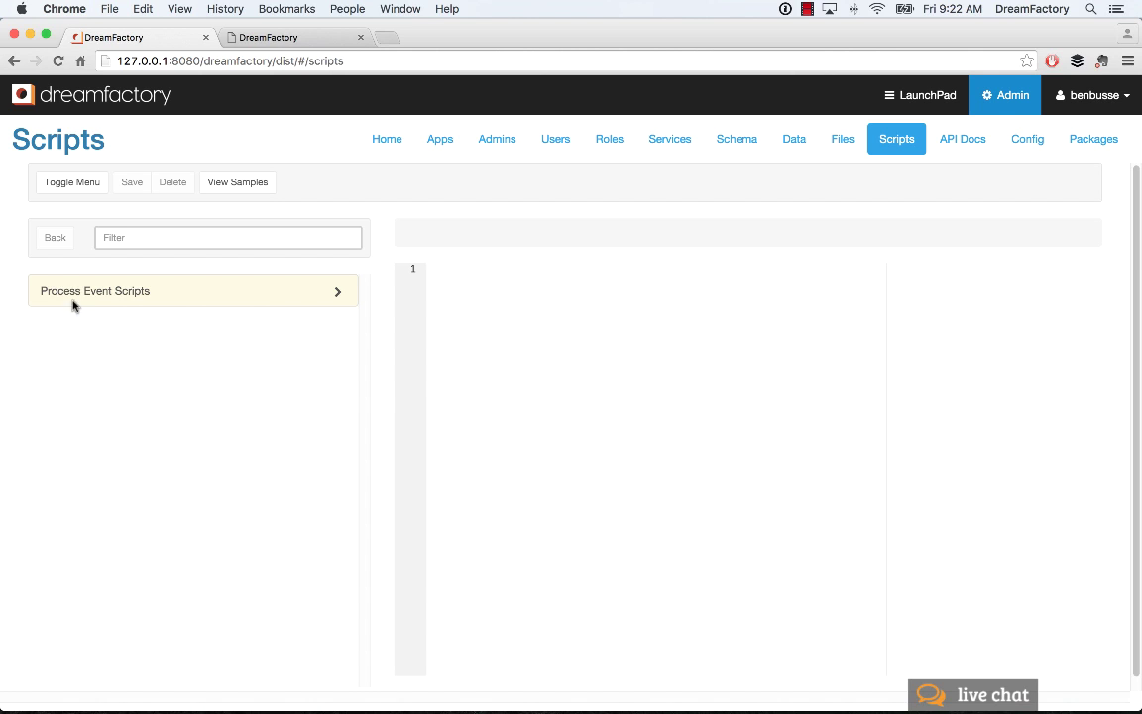
- Expand Process Event Scripts to list services from api_docs and db to mysql and user
left_click(95, 290)
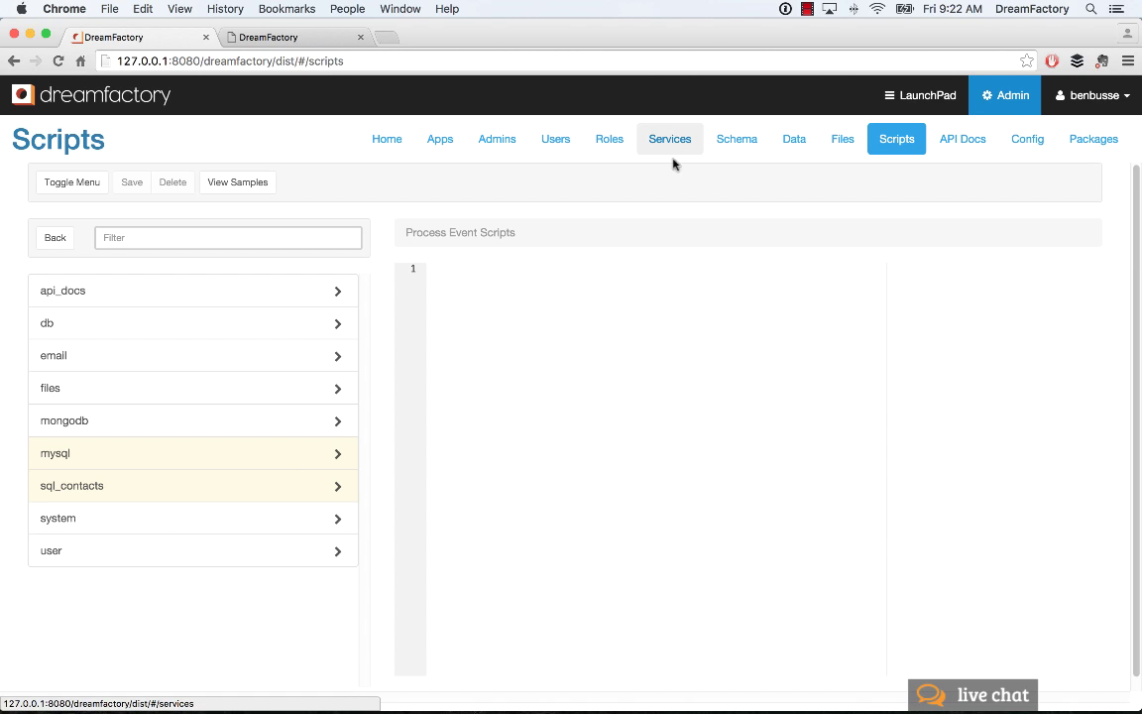
mouse_move(668, 303)
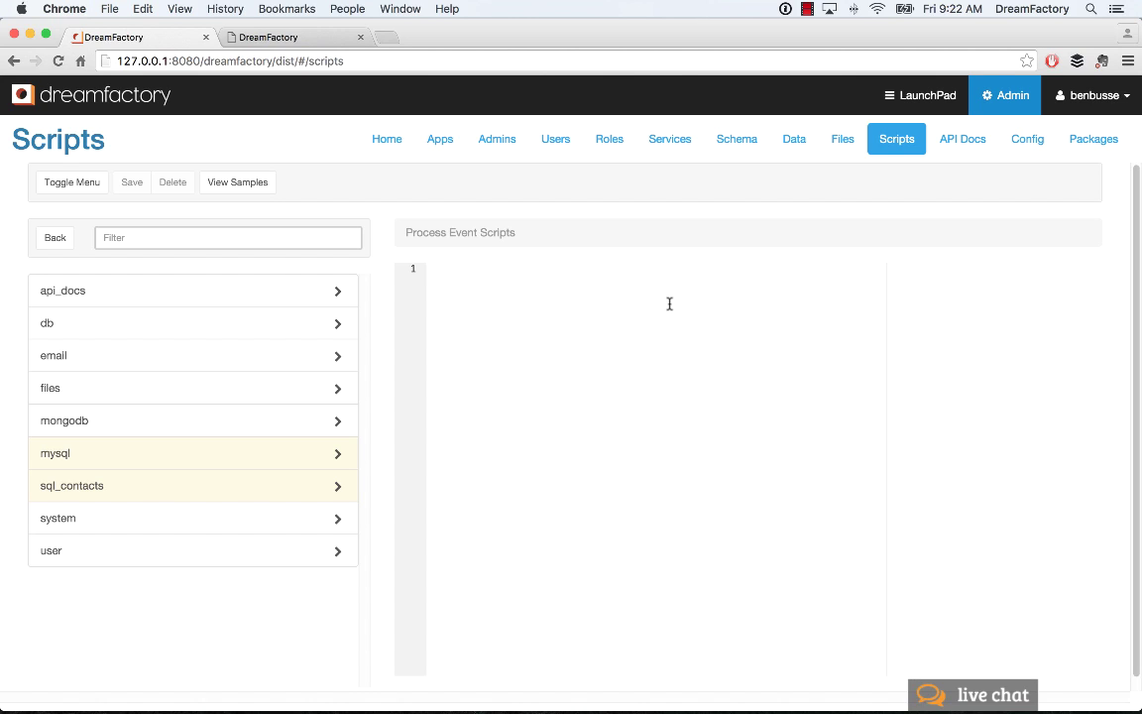
mouse_move(693, 357)
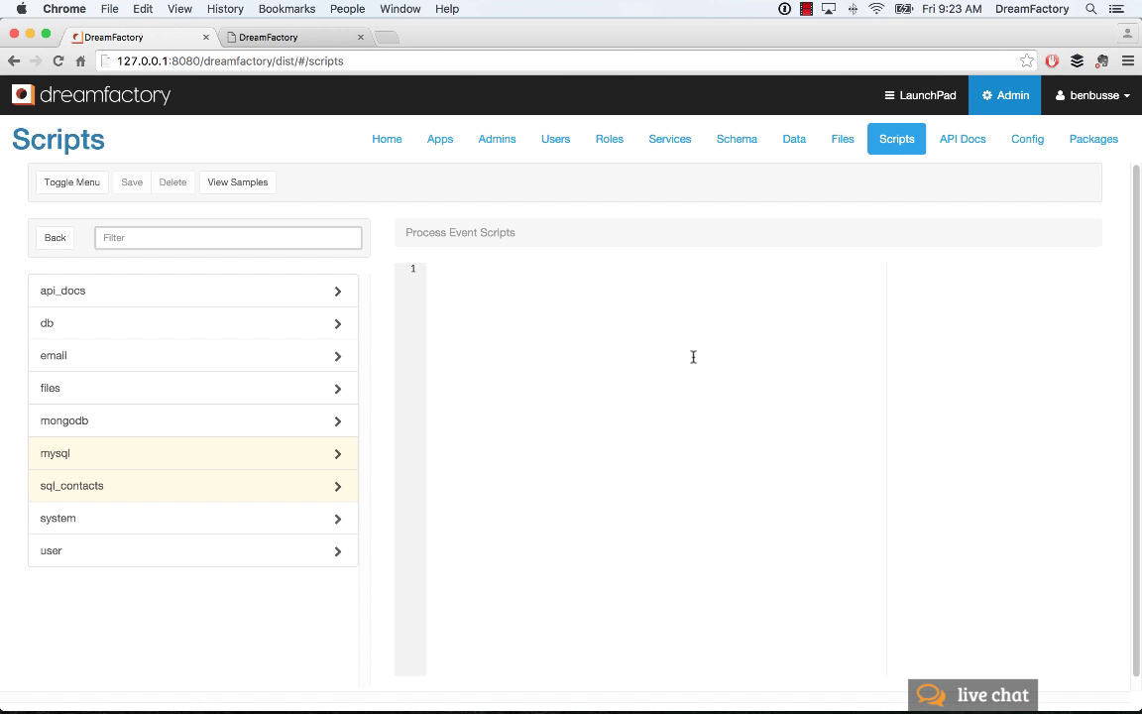
mouse_move(477, 383)
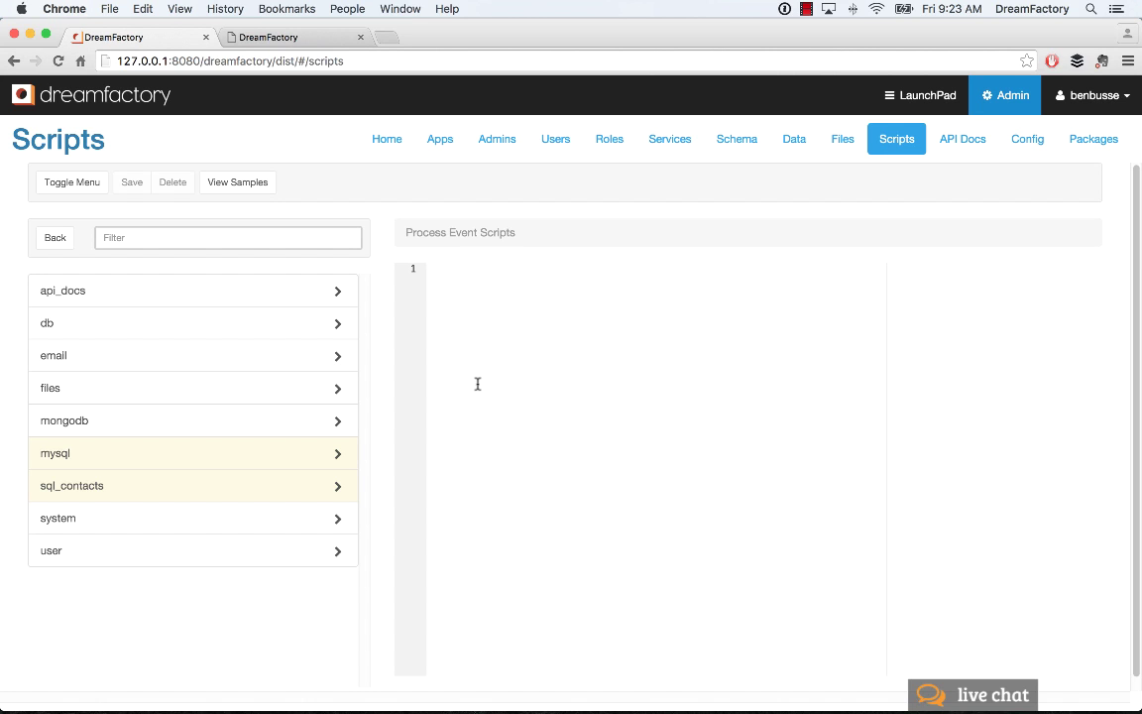
mouse_move(302, 344)
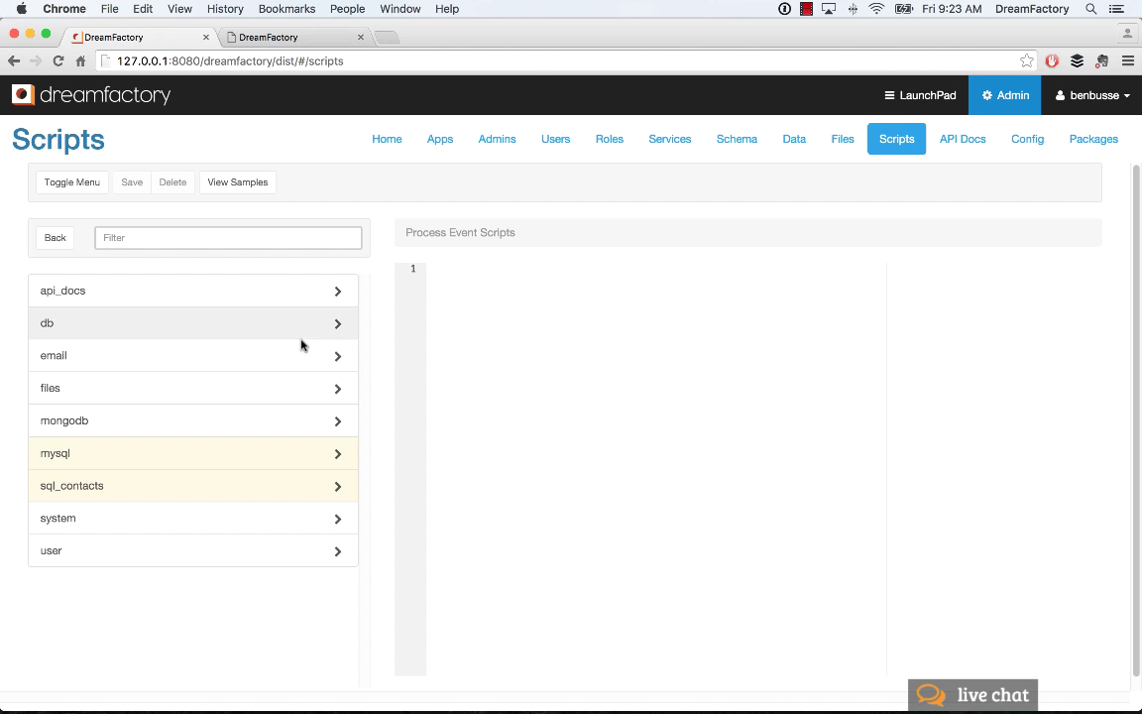
- Load the sample pre- and post-processing table scripts in the V8js editor
left_click(237, 181)
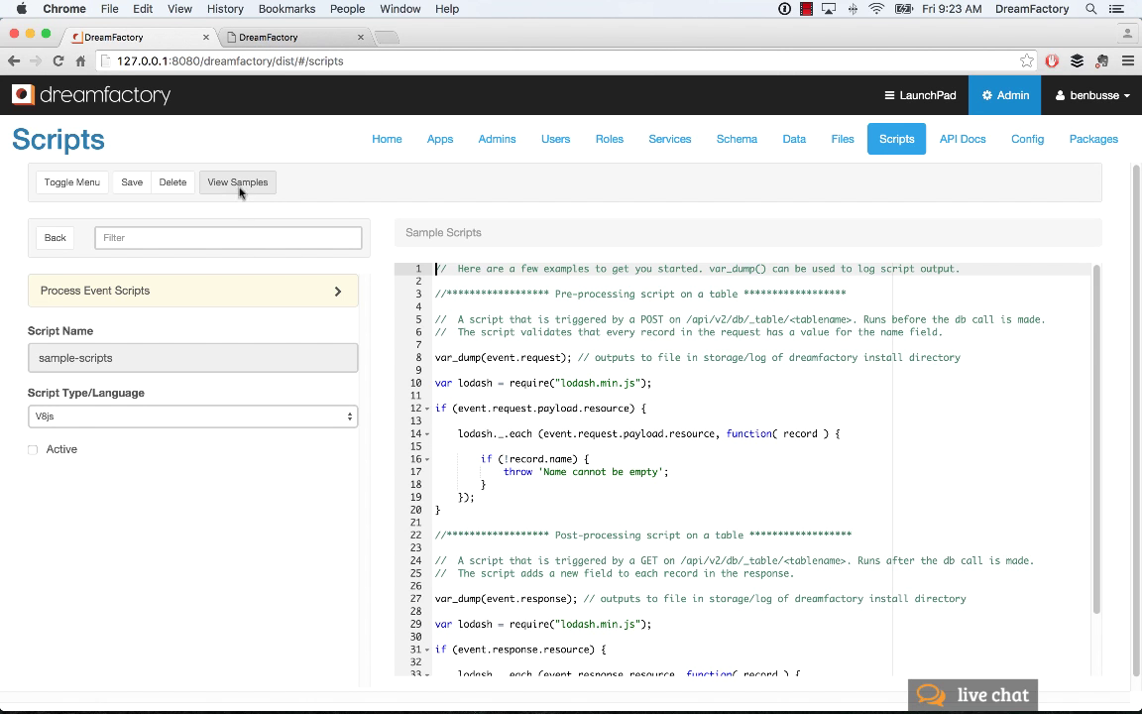
mouse_move(700, 413)
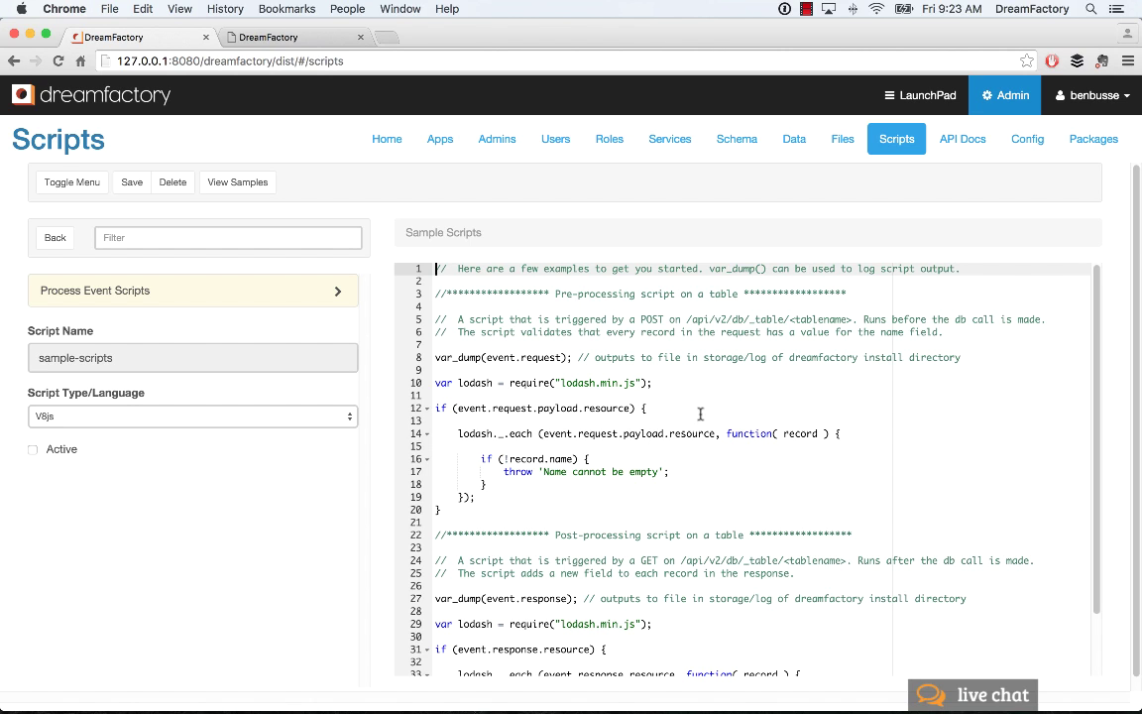
mouse_move(528, 492)
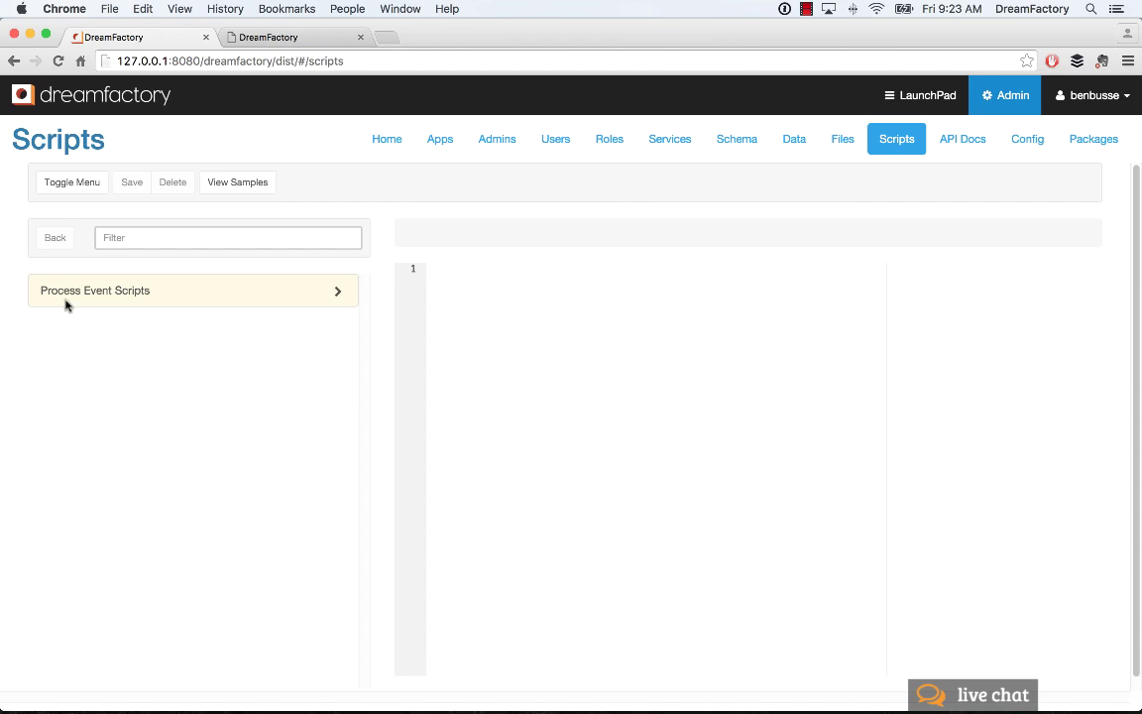
- Expand Process Event Scripts again to show api_docs, db, mongodb, mysql and sql_contacts
left_click(95, 289)
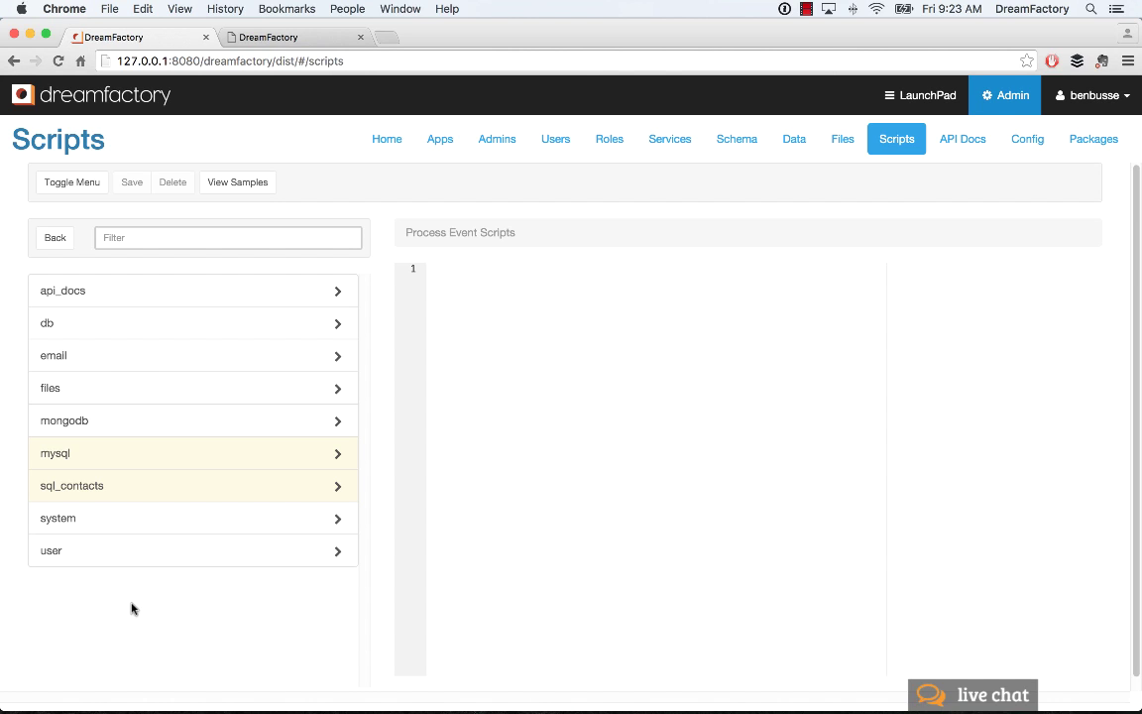
mouse_move(149, 459)
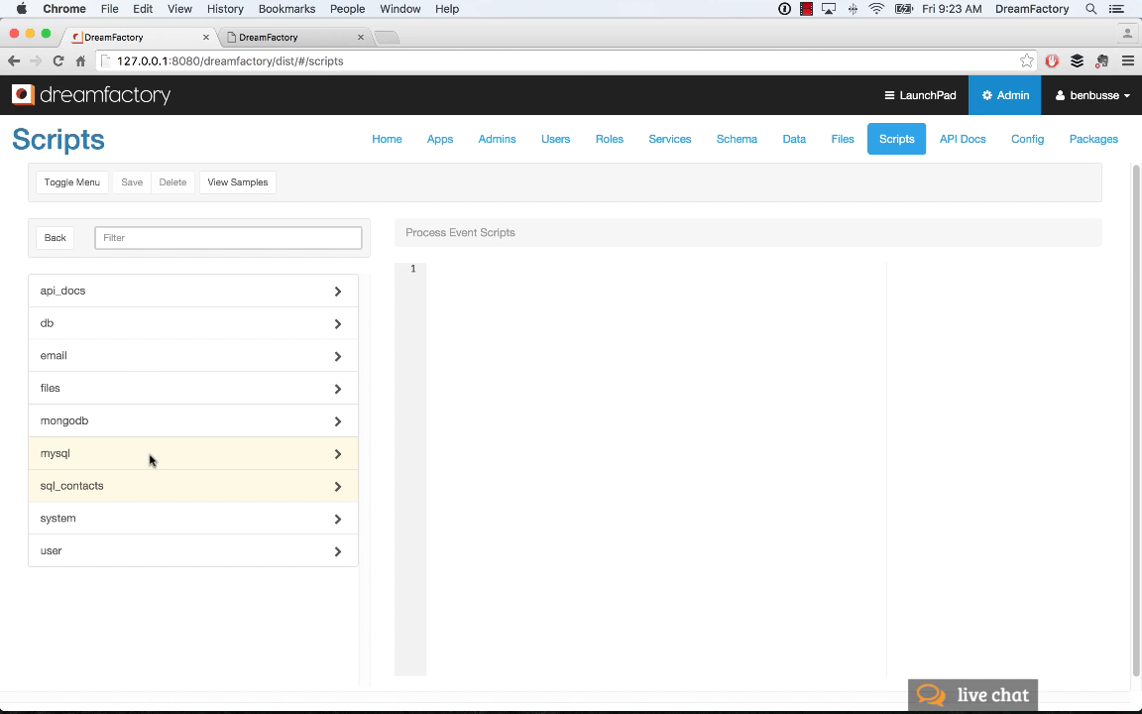
mouse_move(150, 487)
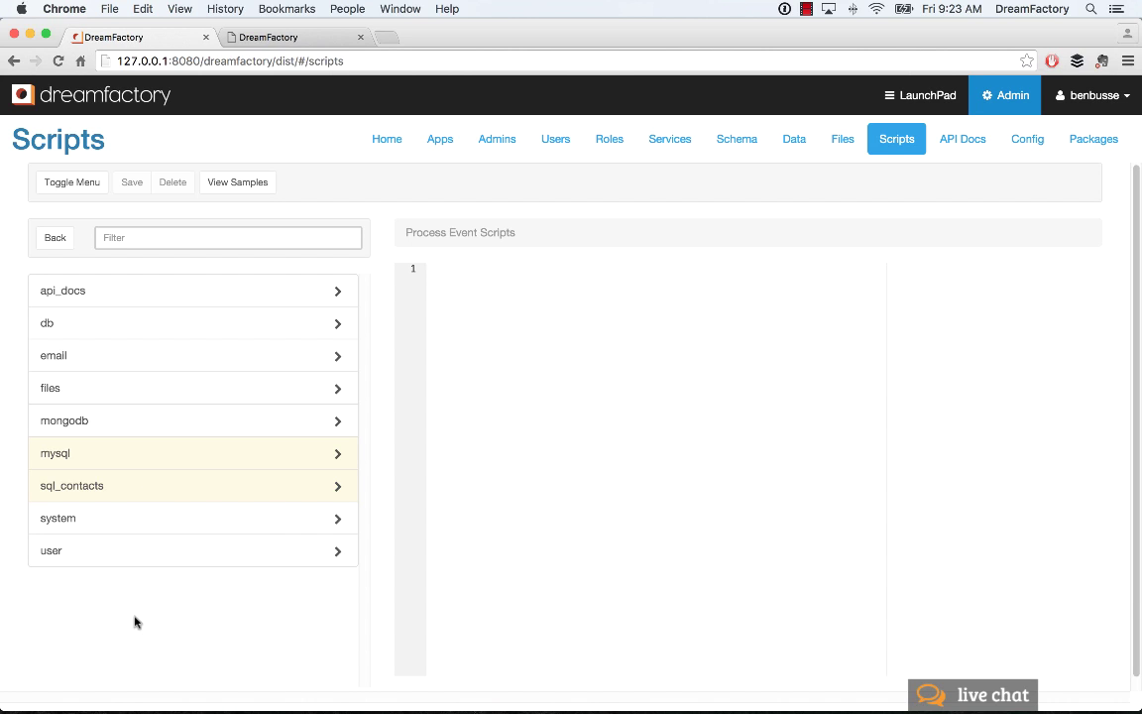
mouse_move(161, 460)
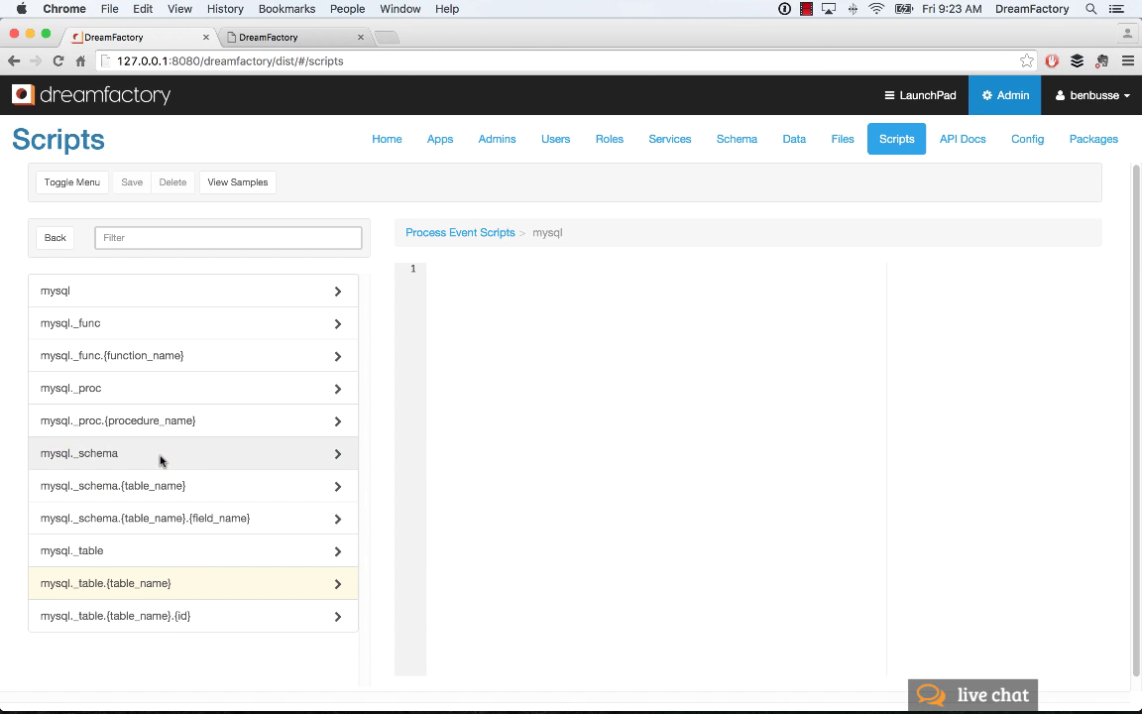
mouse_move(166, 672)
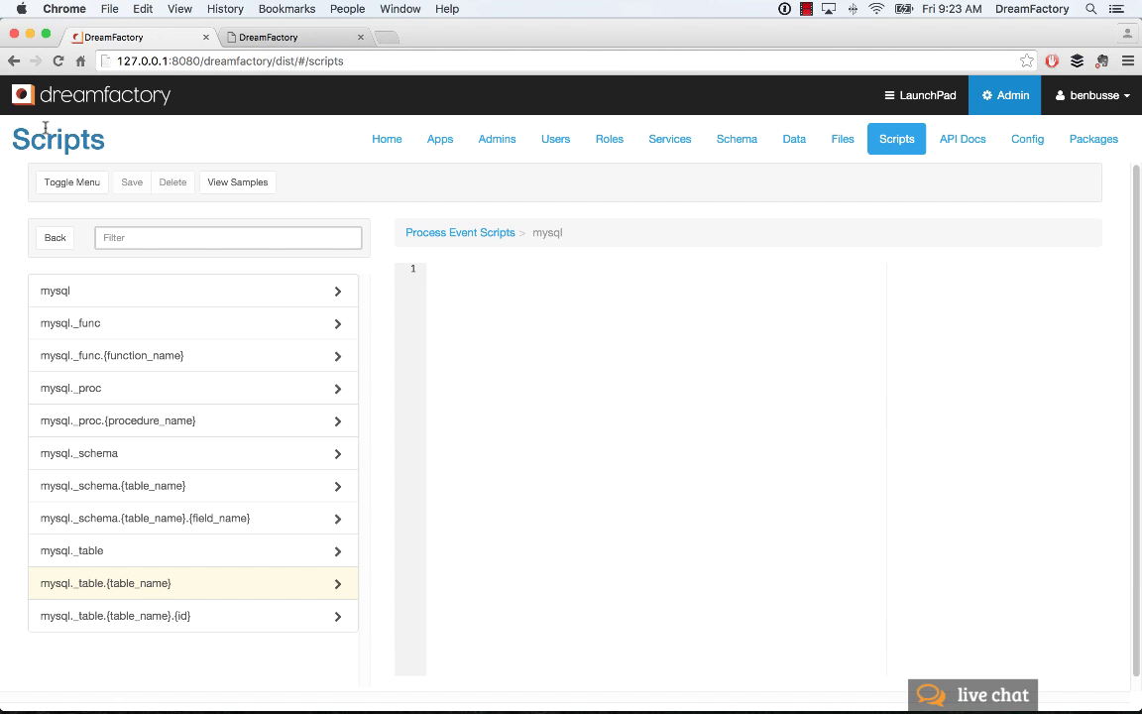
mouse_move(132, 485)
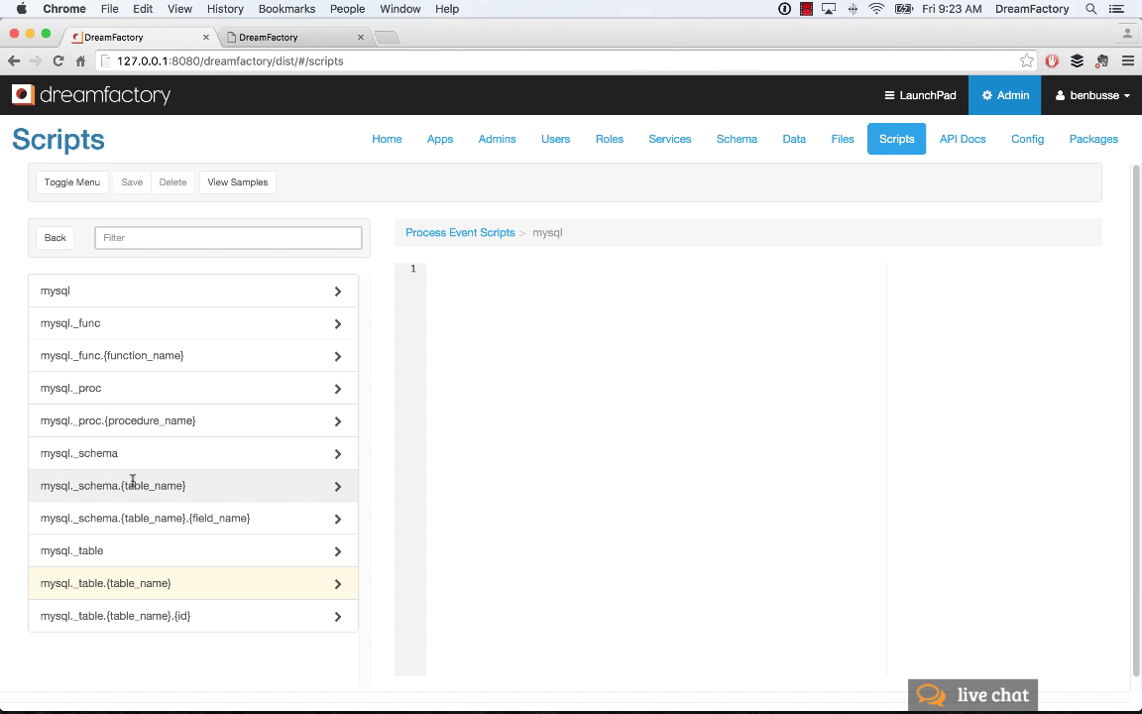
mouse_move(237, 628)
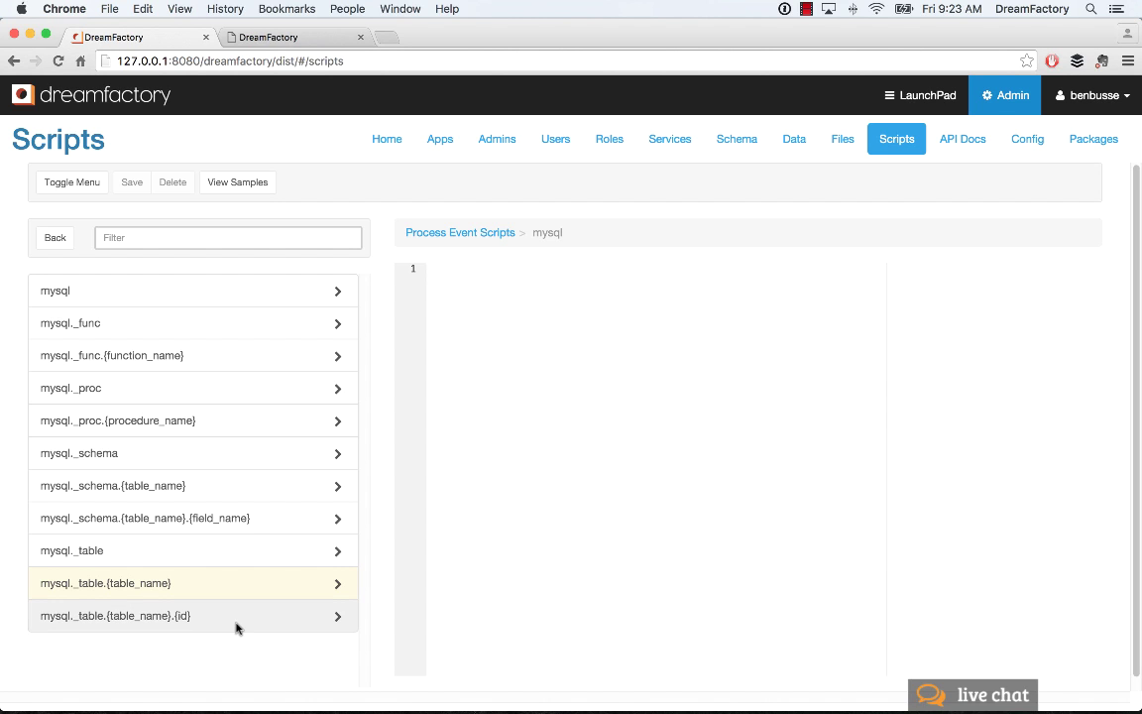
mouse_move(220, 631)
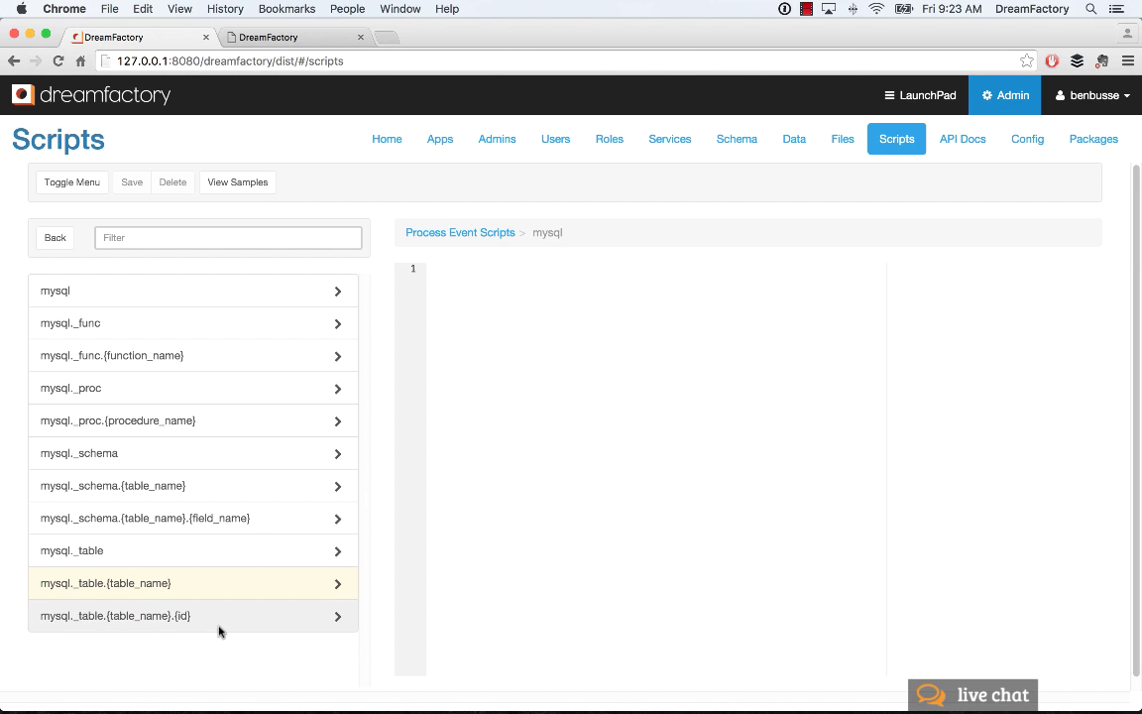
- Open mysql._table.{table_name} to list DELETE, GET, PATCH, POST and PUT events
left_click(105, 583)
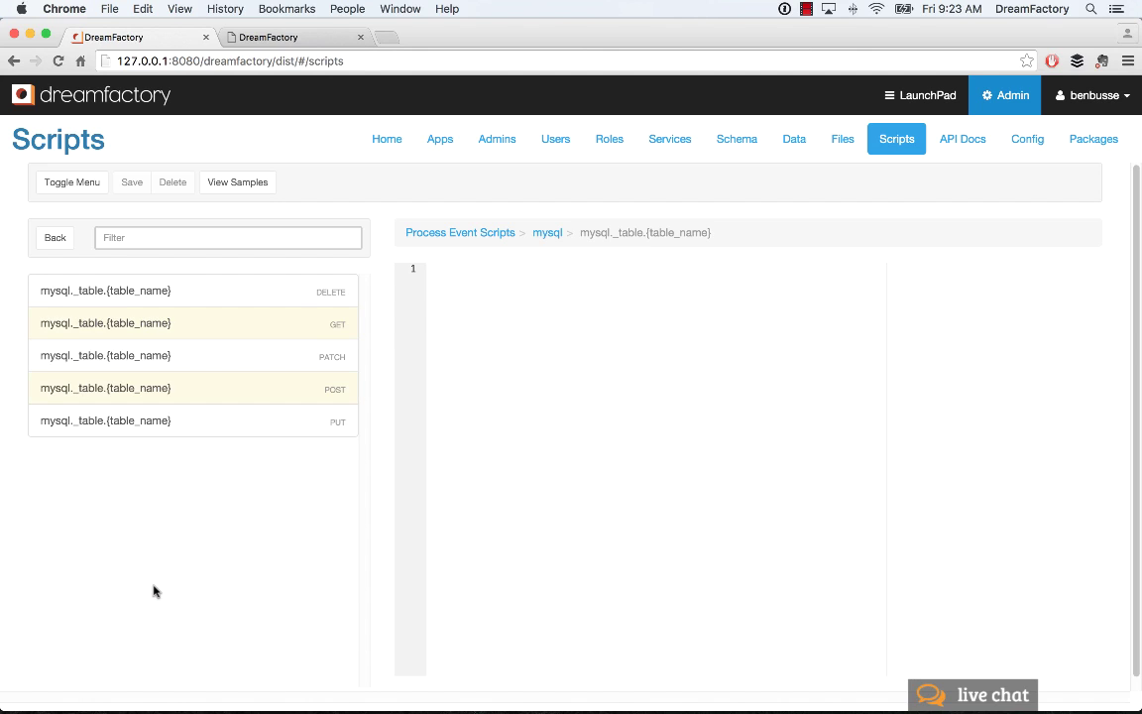
mouse_move(281, 352)
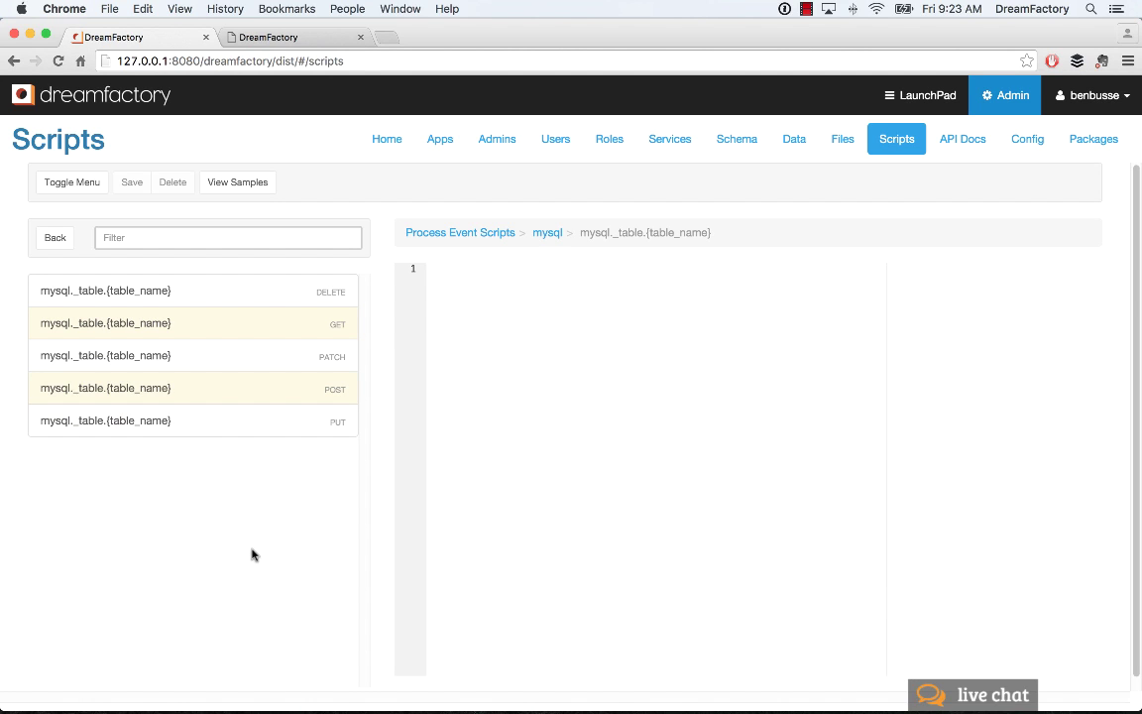
mouse_move(222, 563)
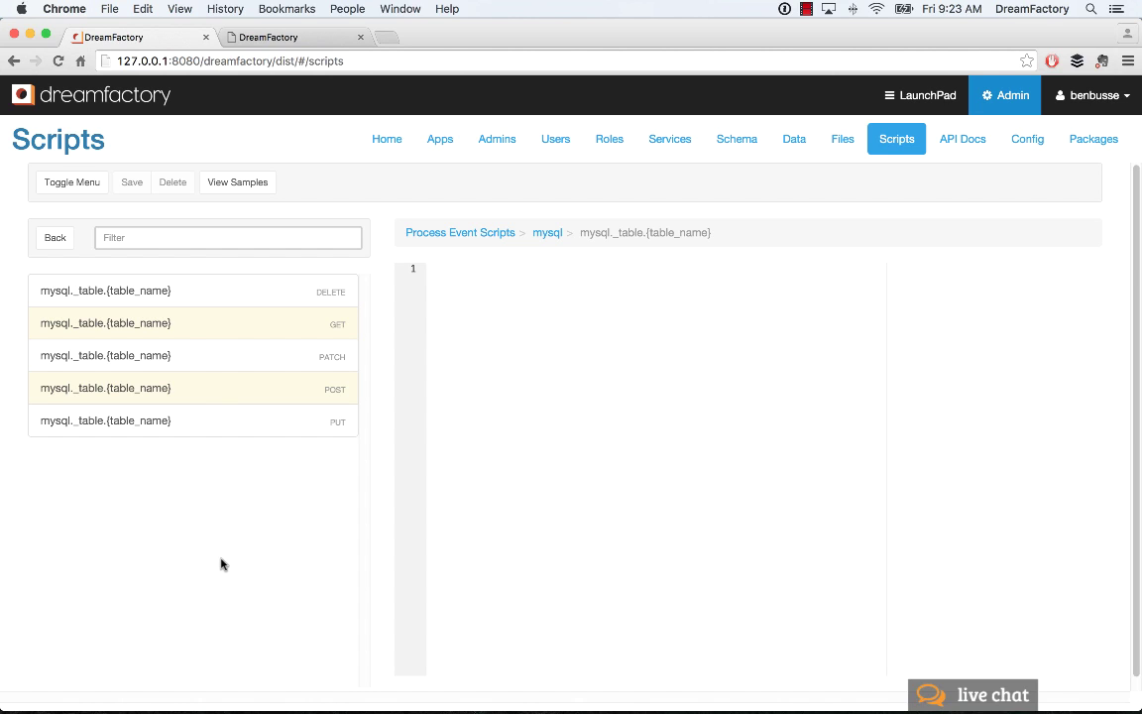
mouse_move(226, 563)
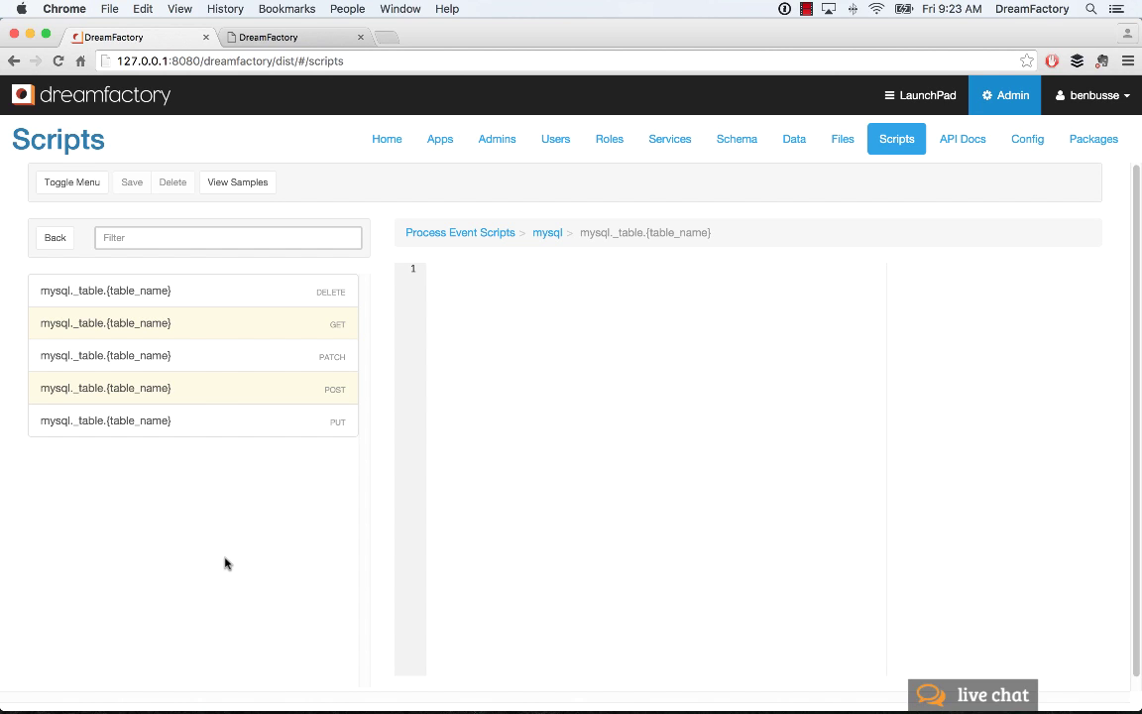
mouse_move(218, 566)
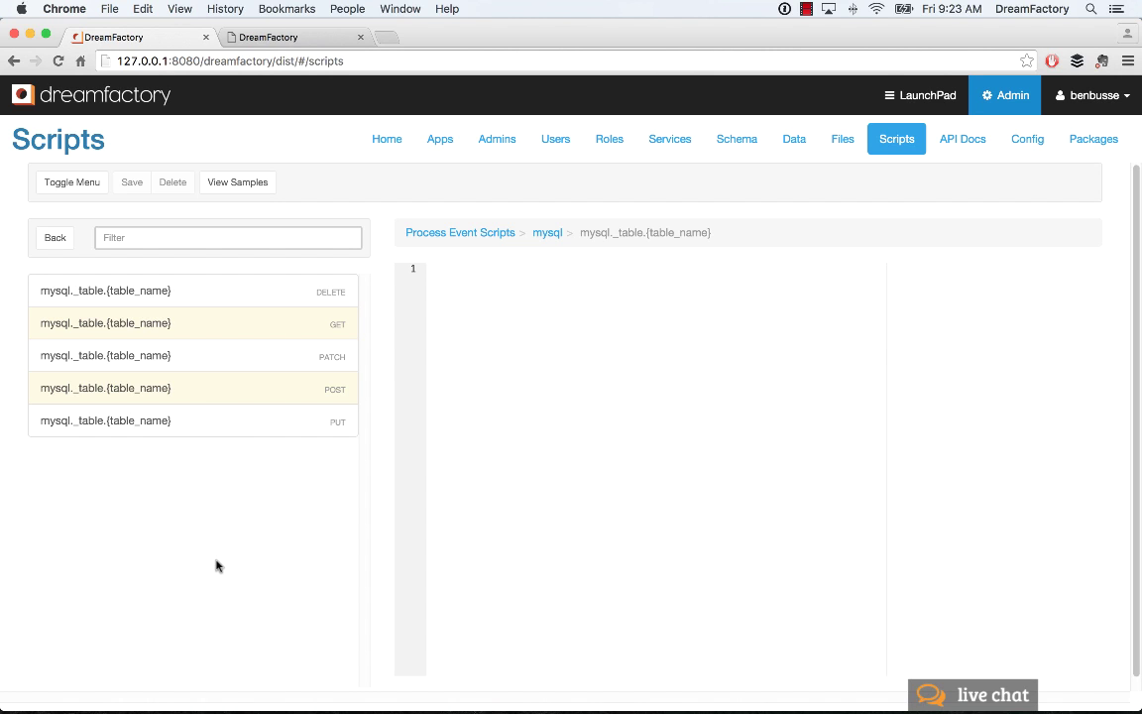
- Show mysql table POST scripts and select mysql._table.contact.post.pre_process
left_click(105, 389)
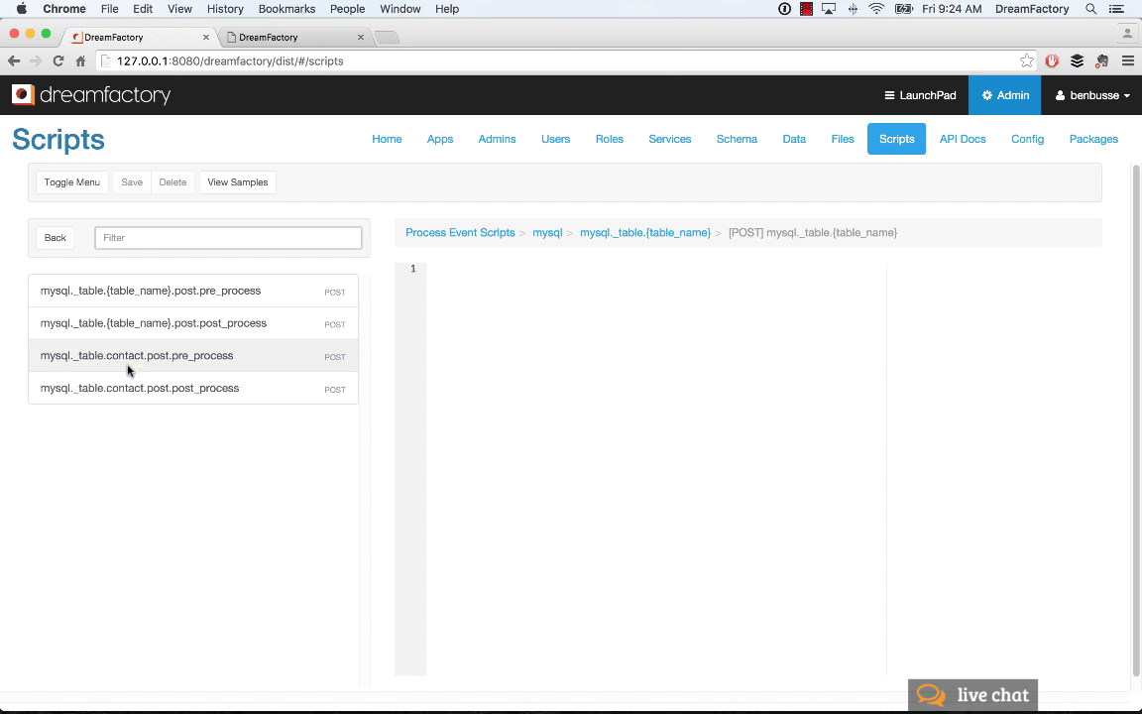
mouse_move(62, 355)
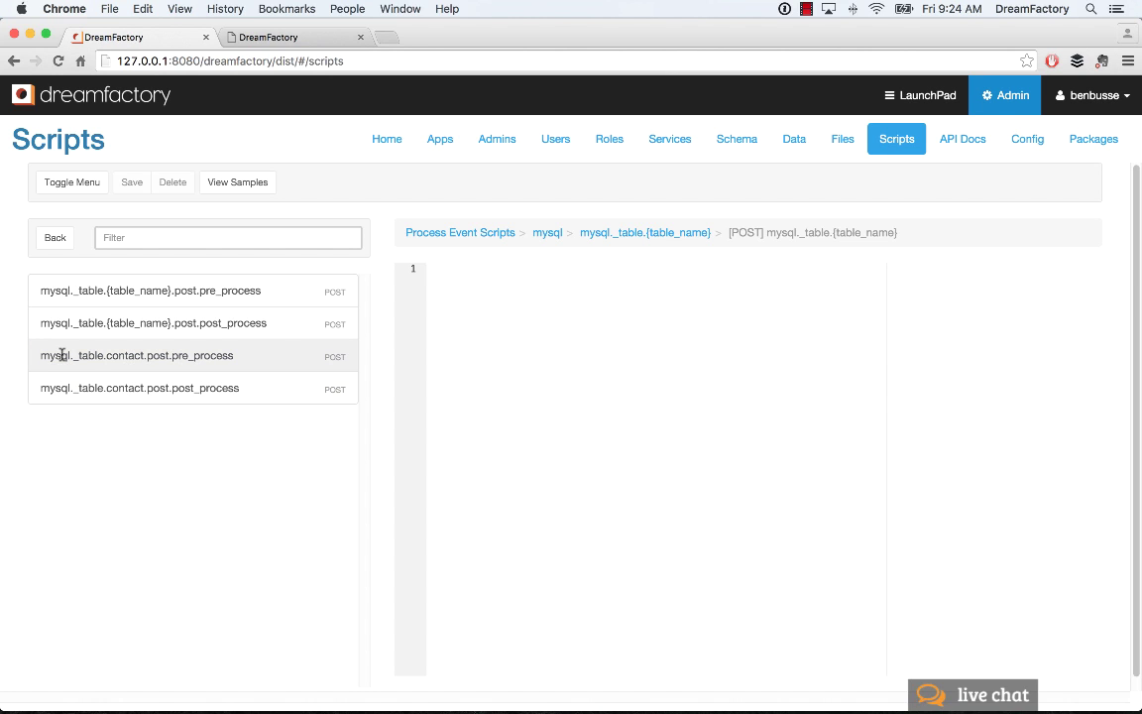
mouse_move(113, 374)
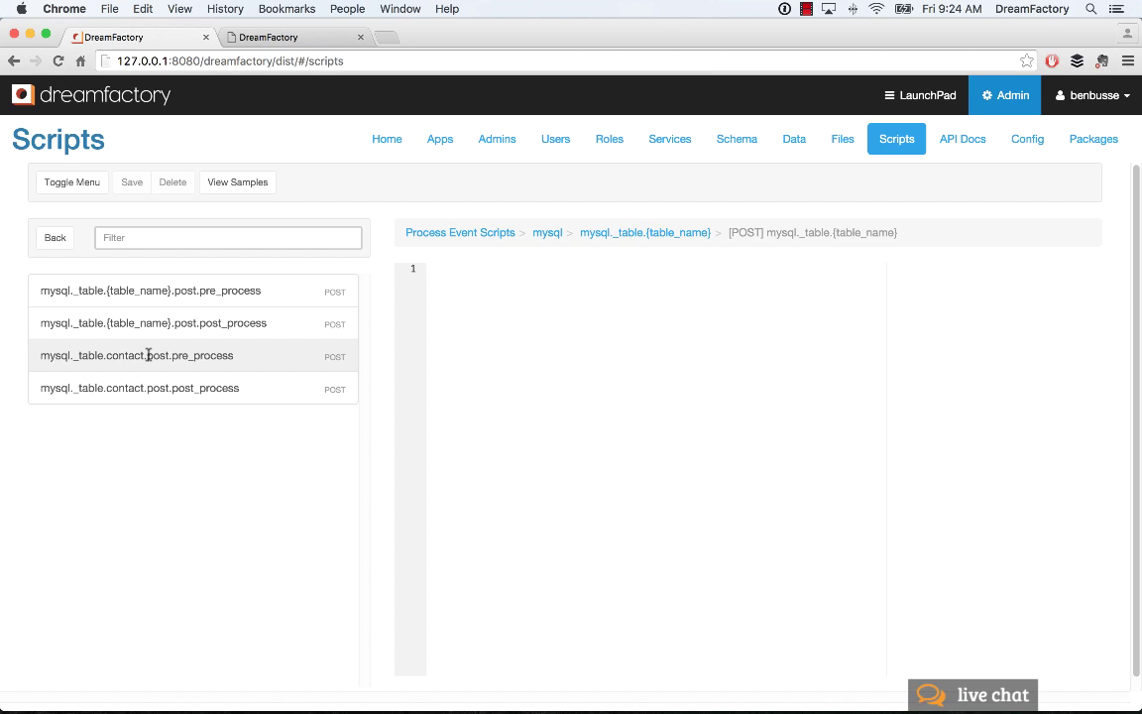
left_click(135, 355)
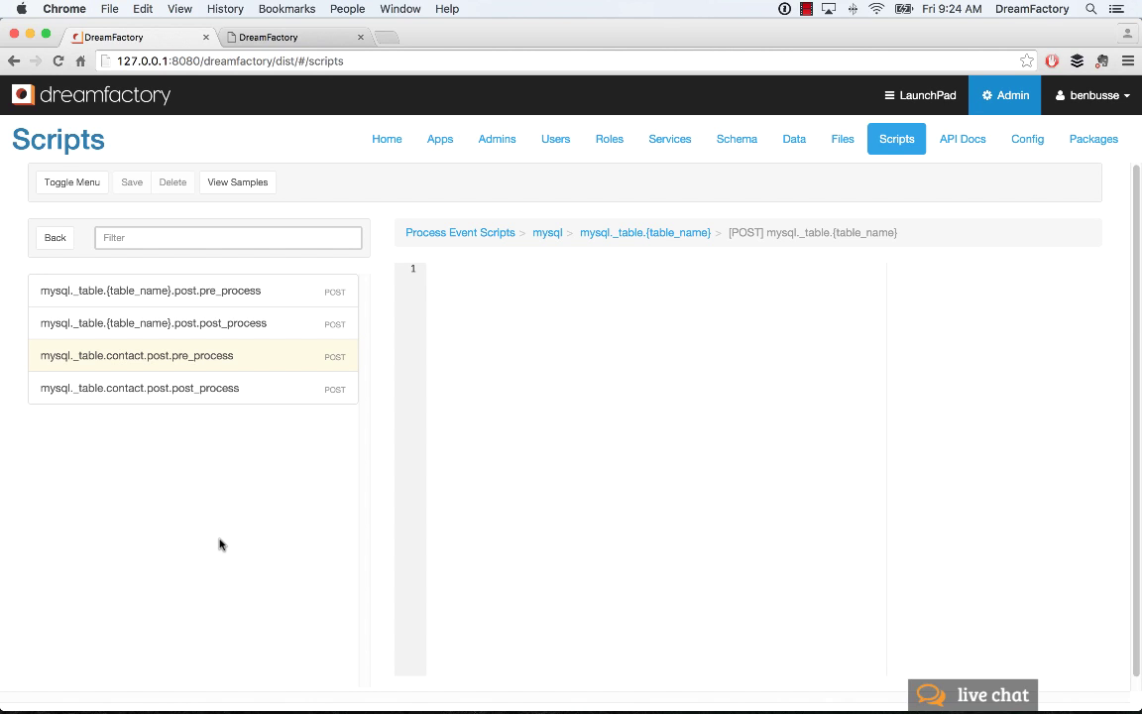
mouse_move(121, 471)
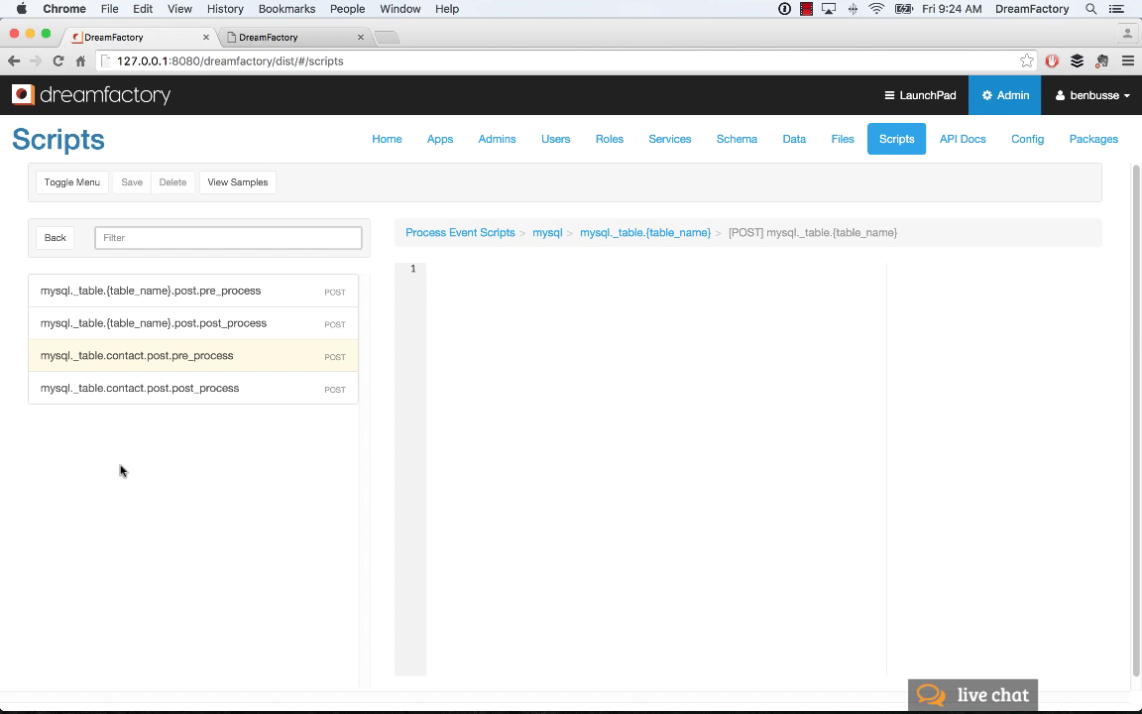
left_click(135, 355)
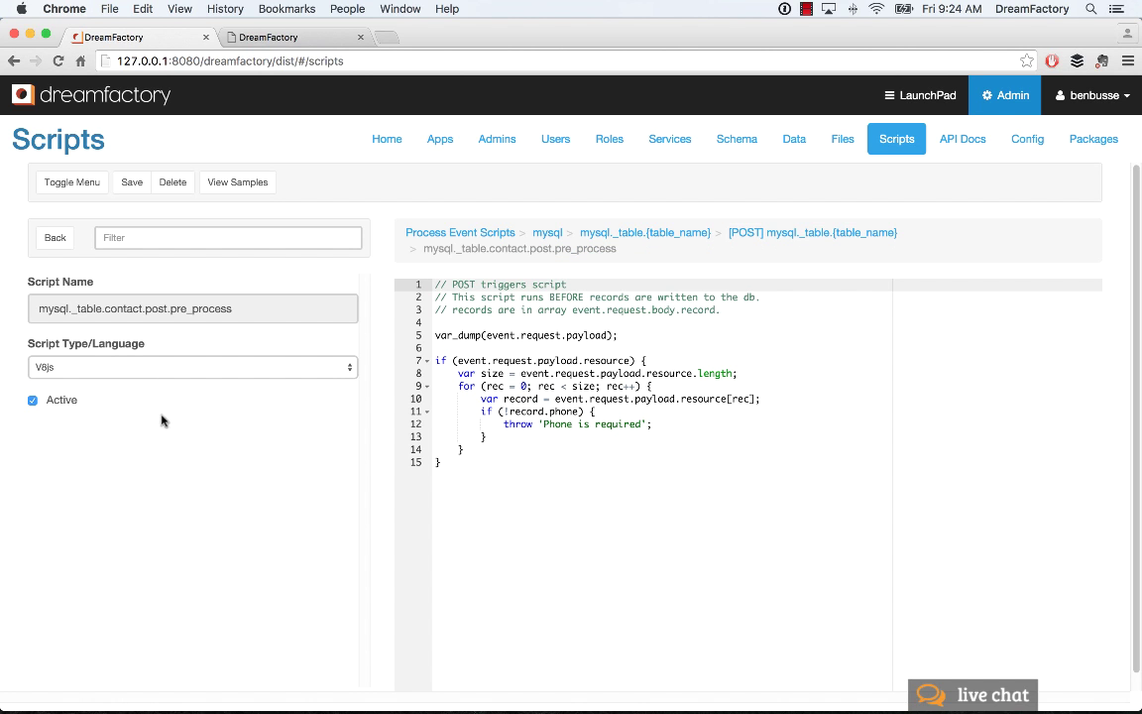
mouse_move(497, 561)
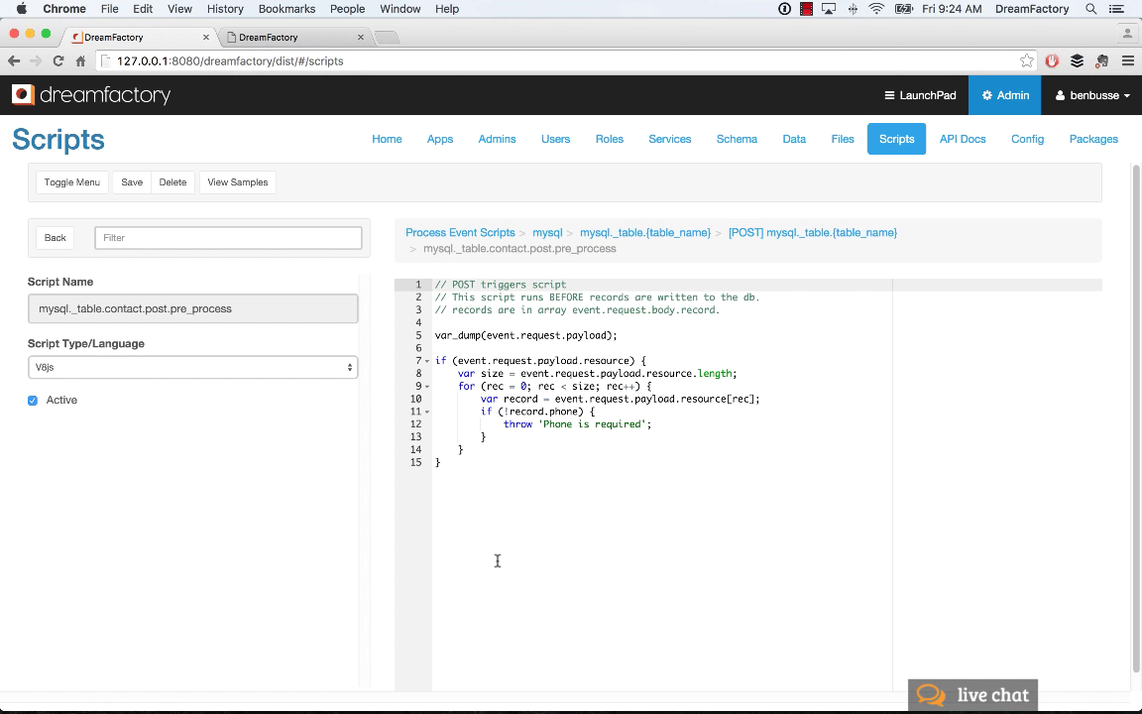
mouse_move(549, 454)
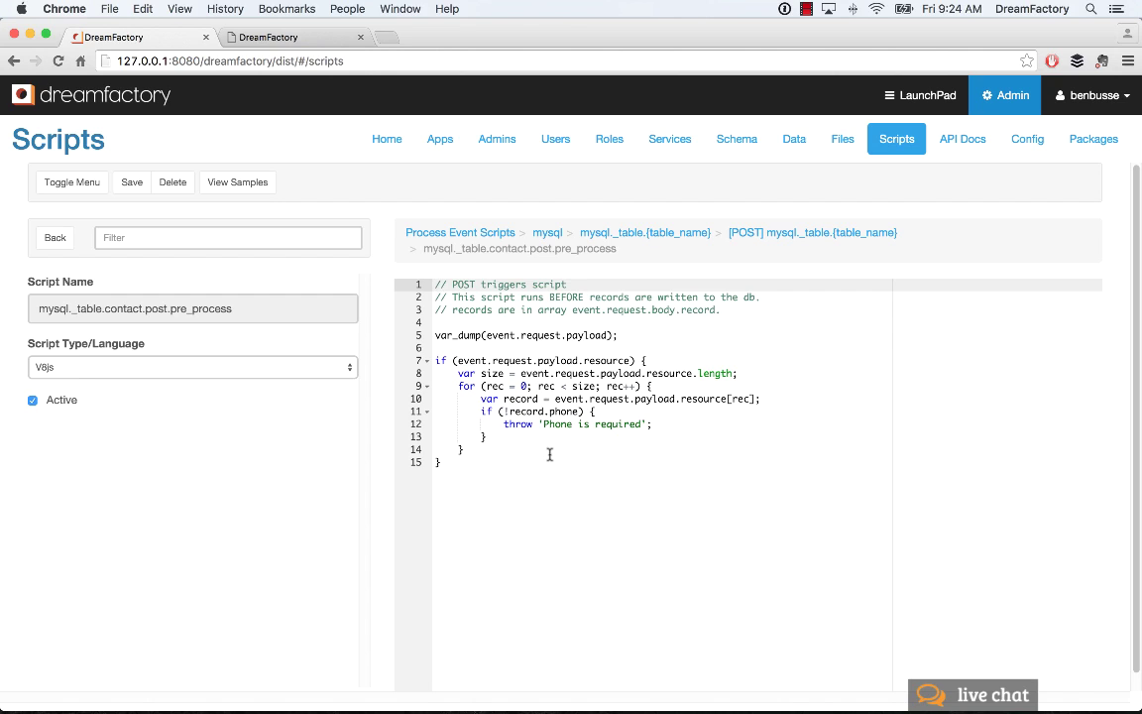
mouse_move(613, 459)
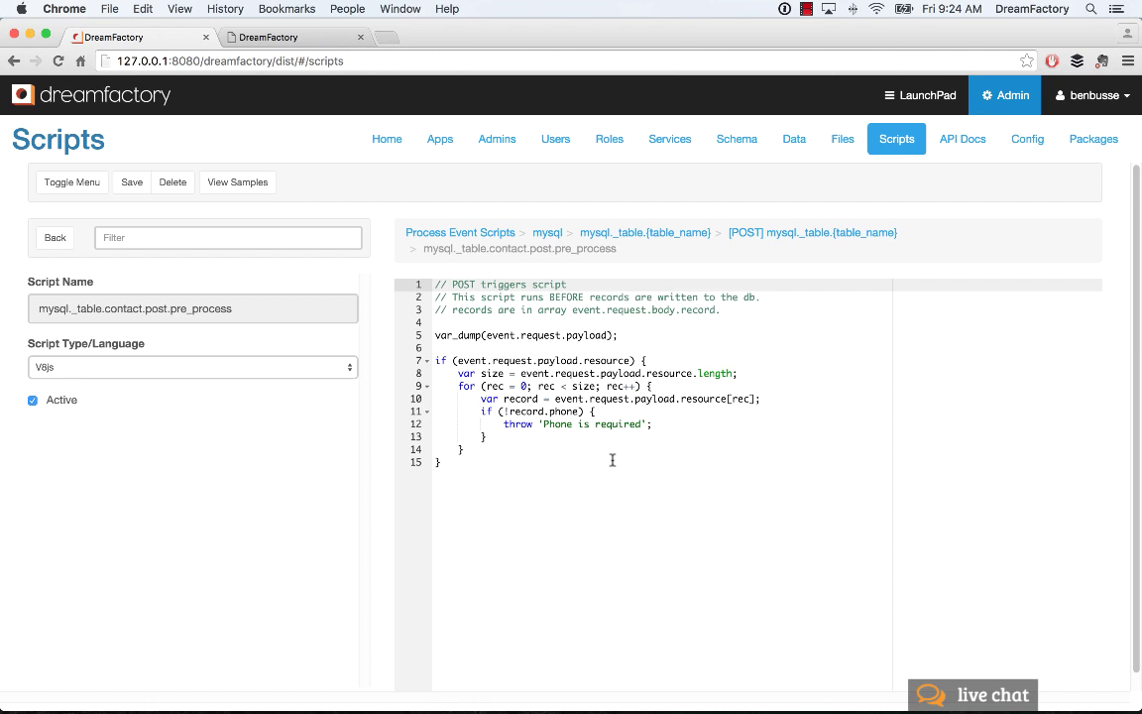
mouse_move(863, 468)
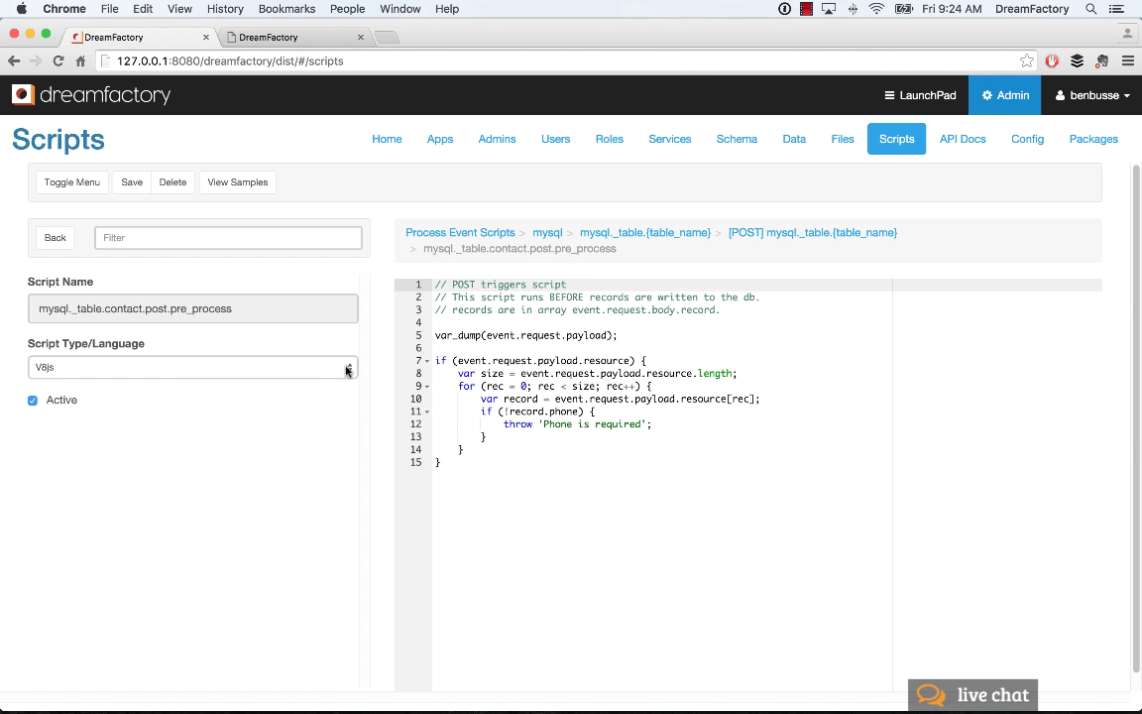
left_click(192, 367)
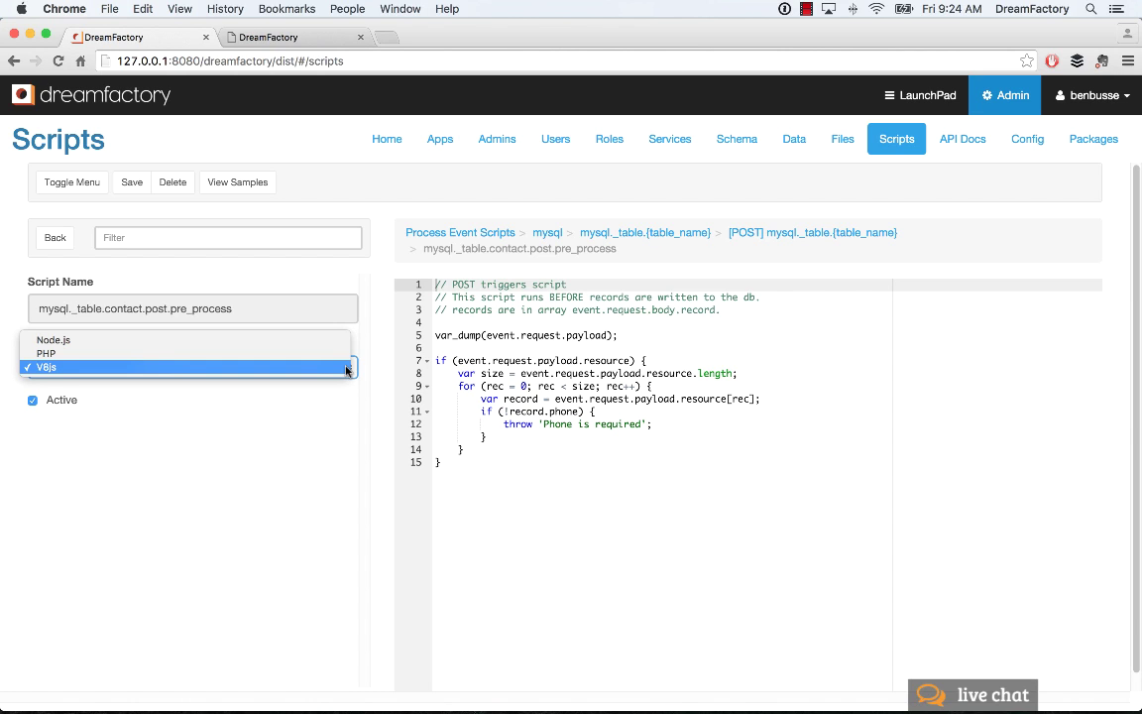
mouse_move(150, 365)
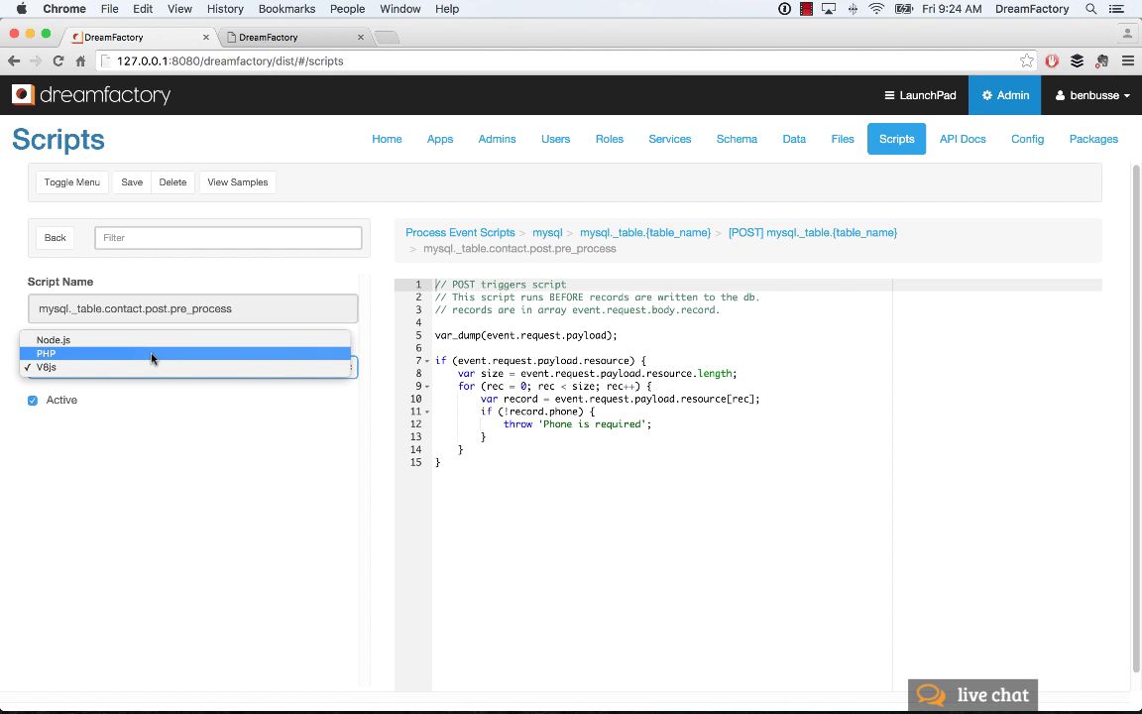
left_click(47, 385)
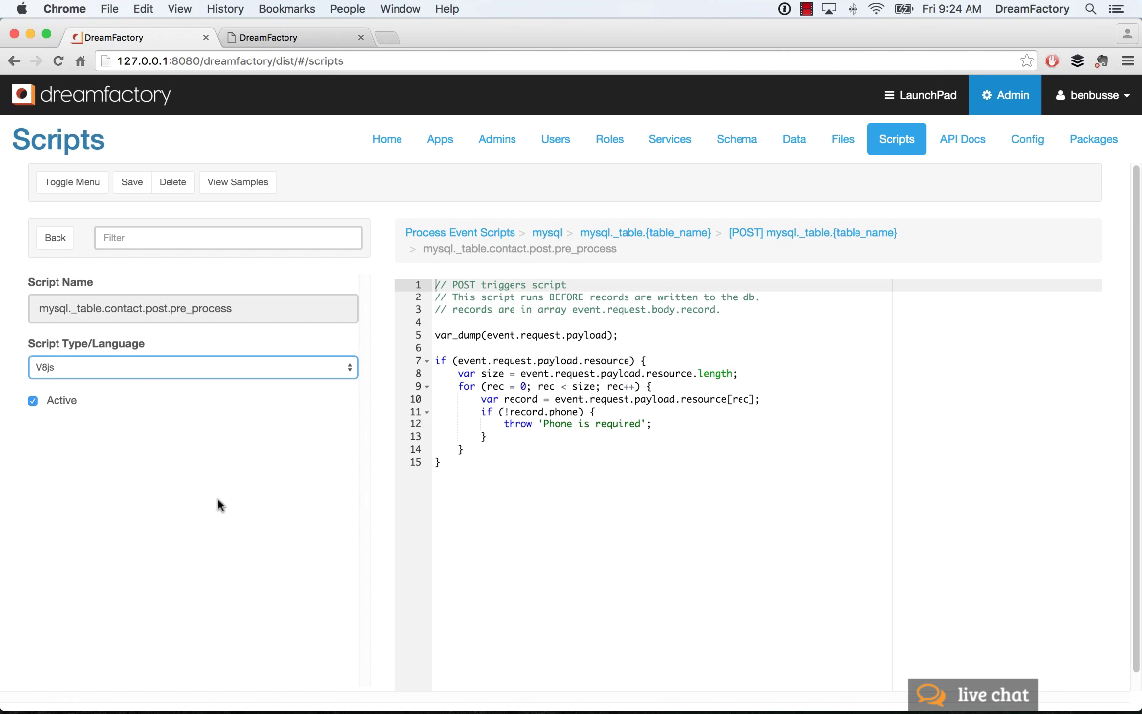
mouse_move(45, 547)
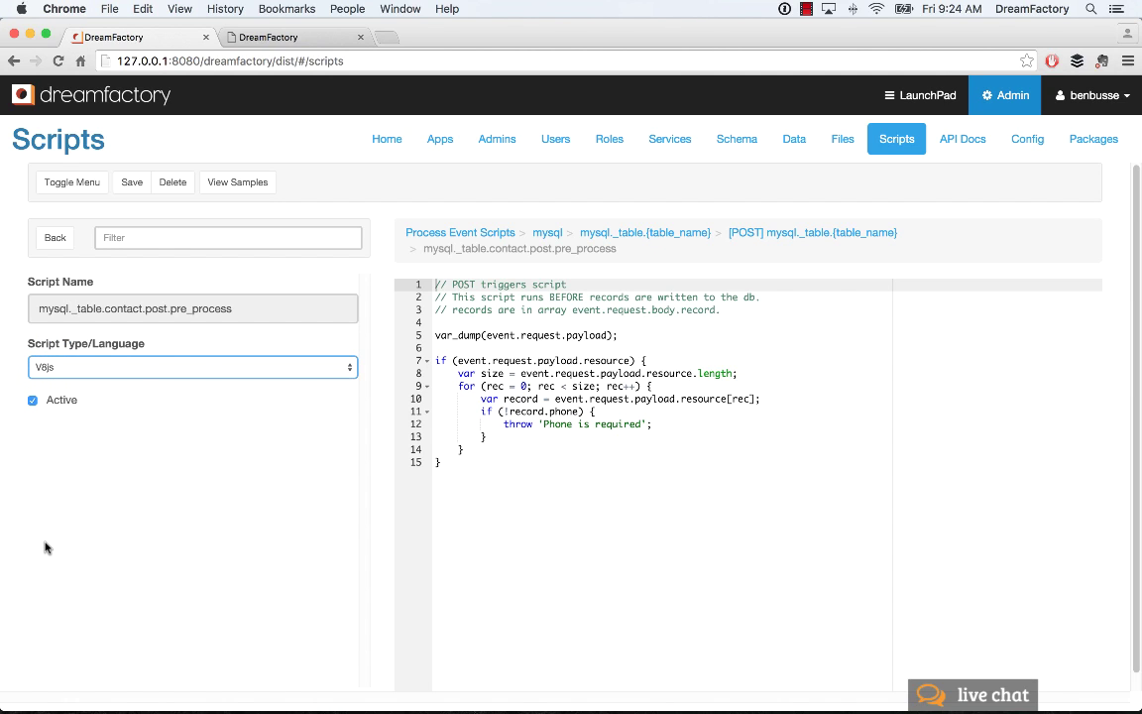
mouse_move(117, 555)
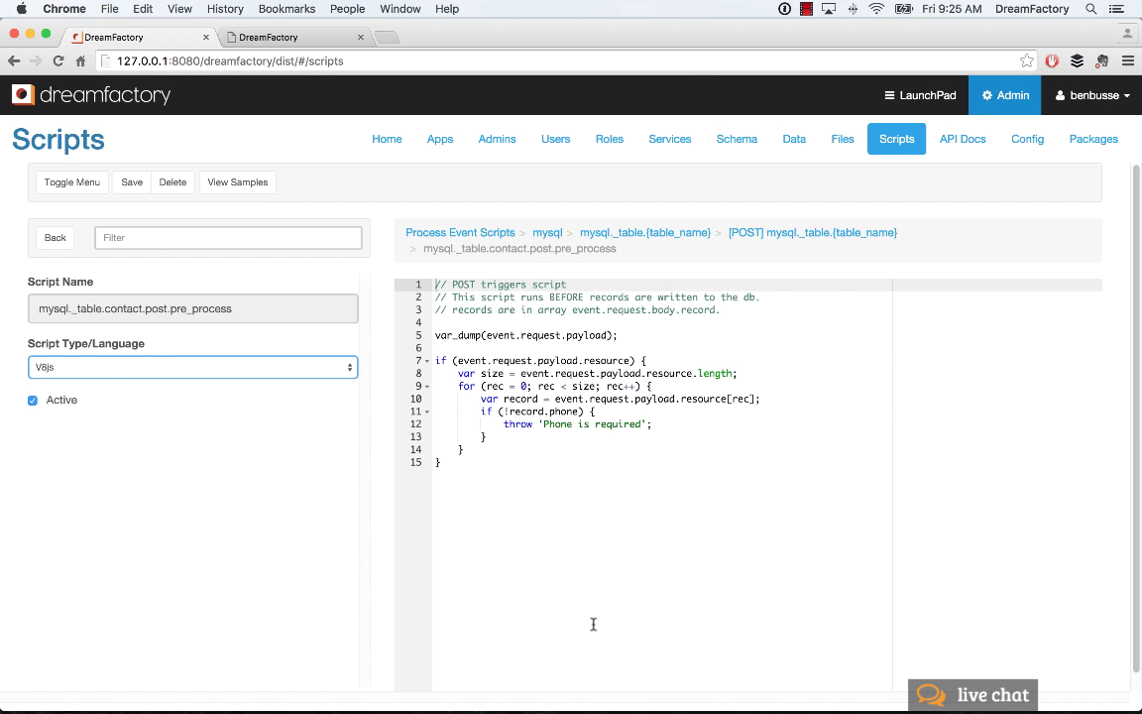
mouse_move(227, 353)
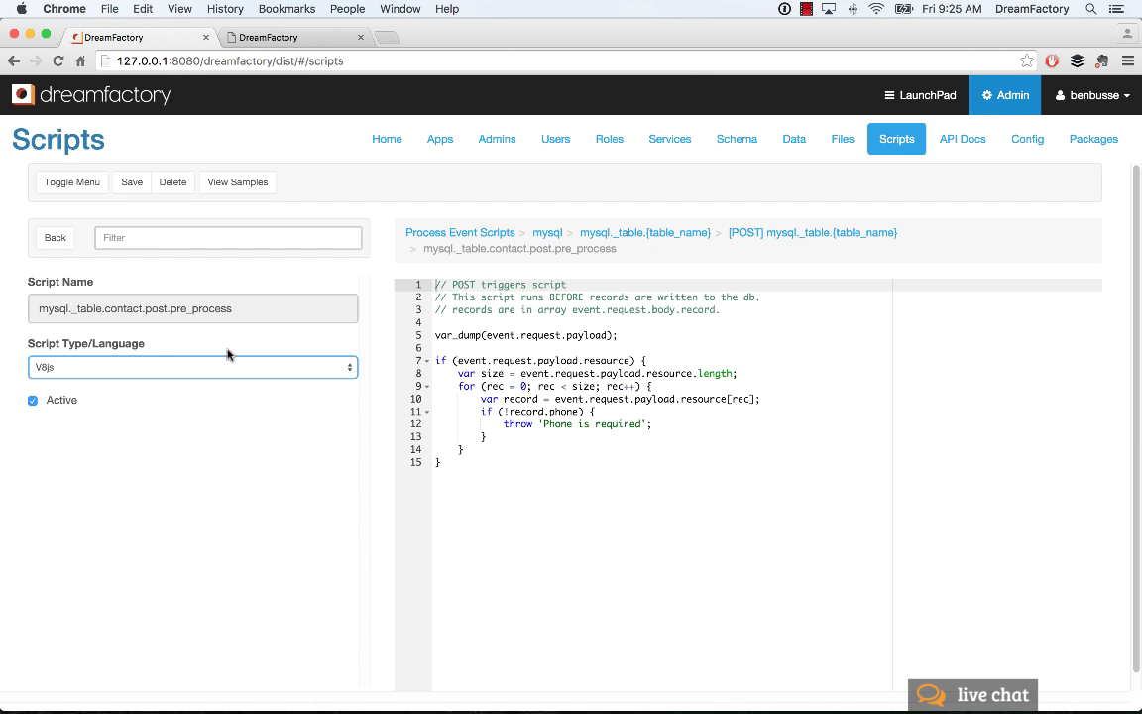
mouse_move(154, 501)
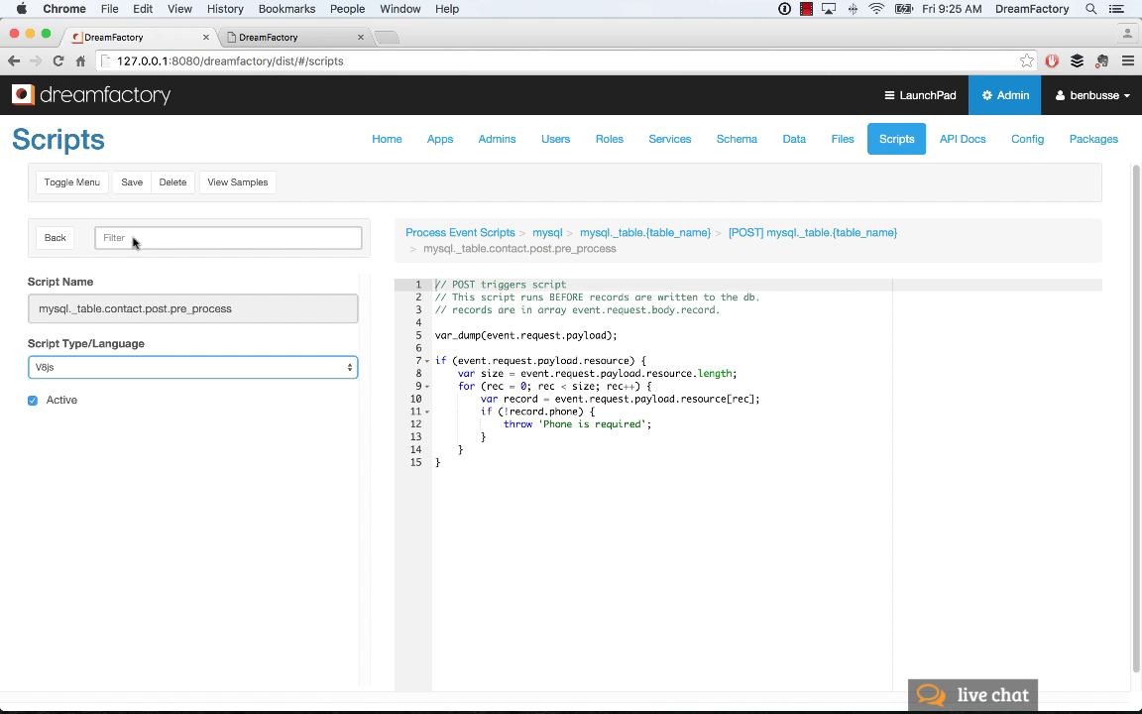
- Go back to the mysql._table.{table_name} method list
left_click(54, 237)
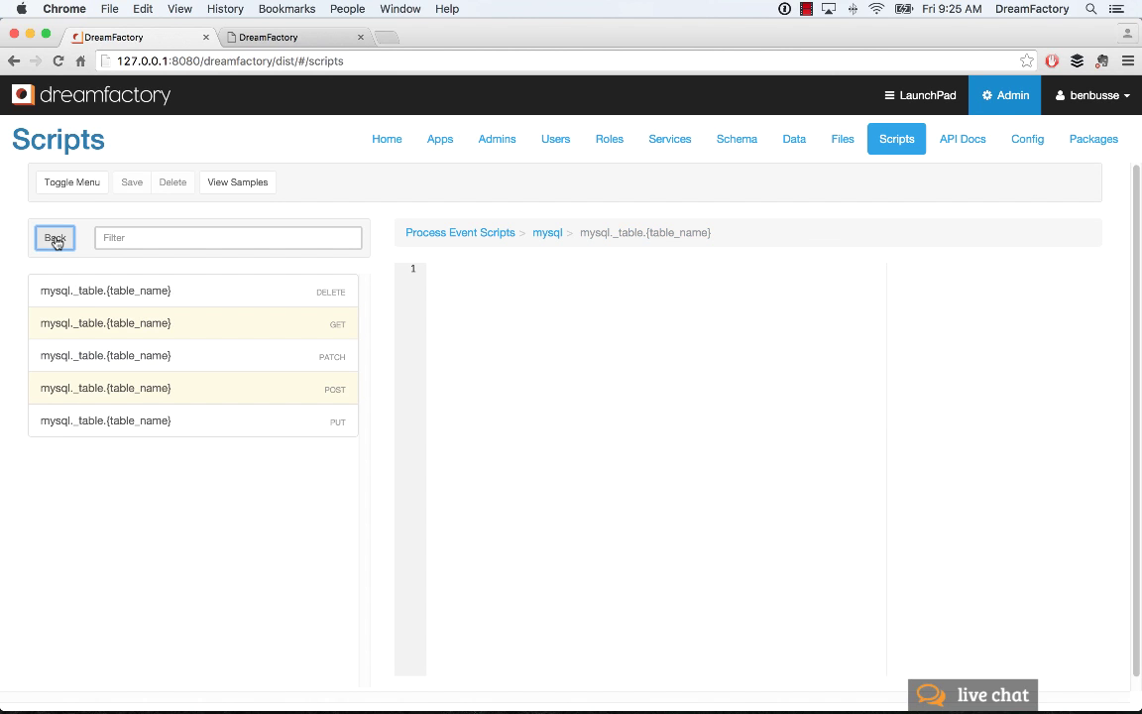
mouse_move(155, 564)
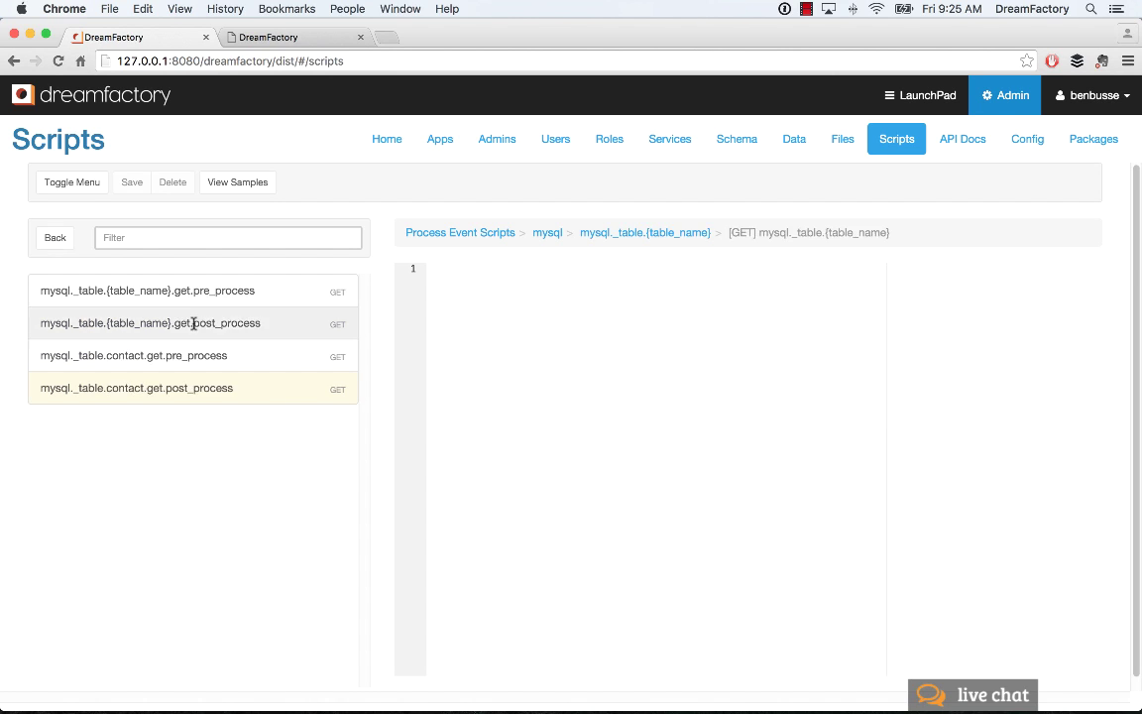
mouse_move(232, 500)
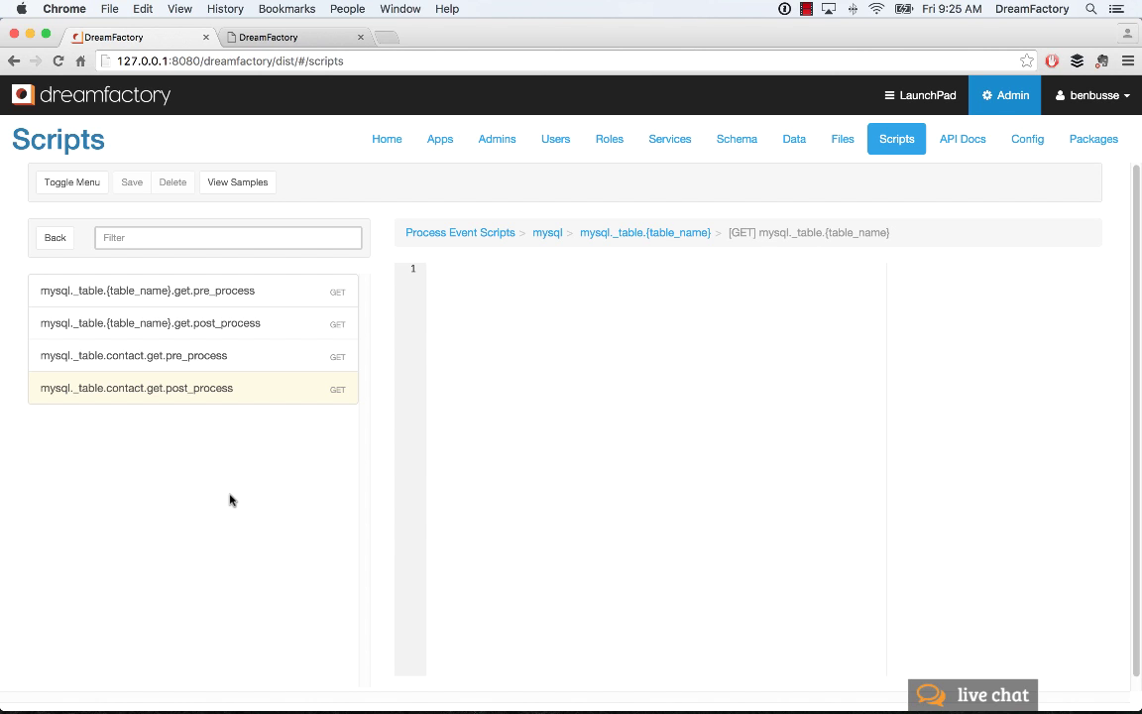
- Load mysql._table.contact.get.post_process, the inactive MongoDB twitter merge script
left_click(137, 388)
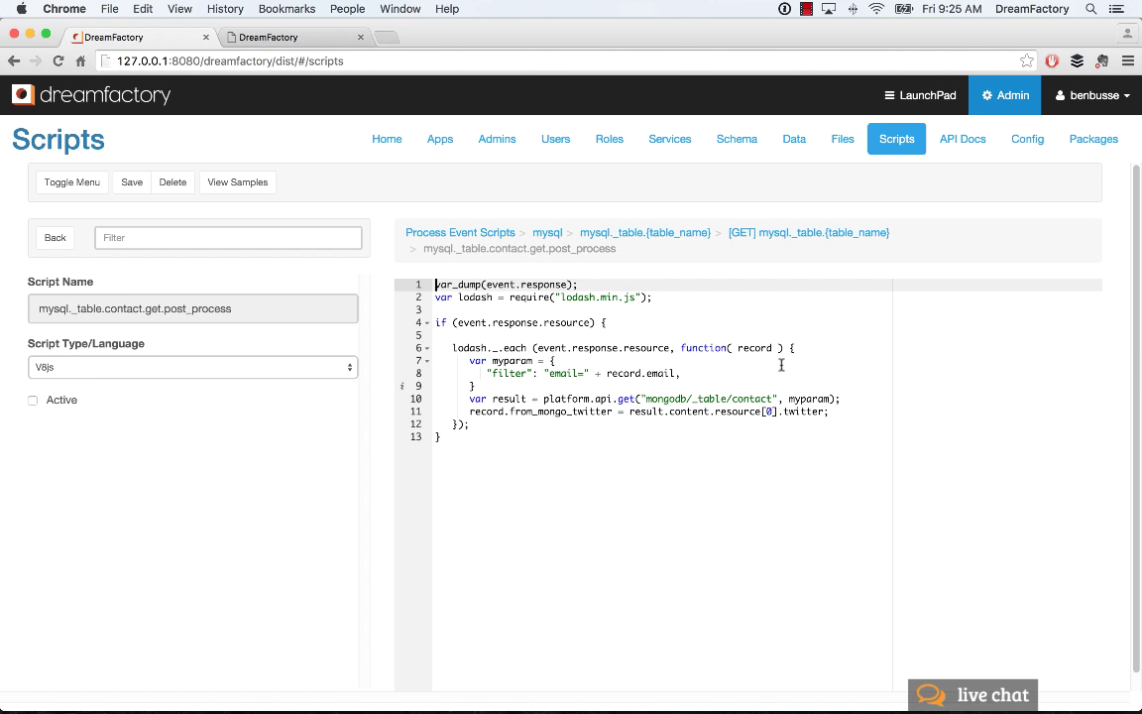
mouse_move(713, 432)
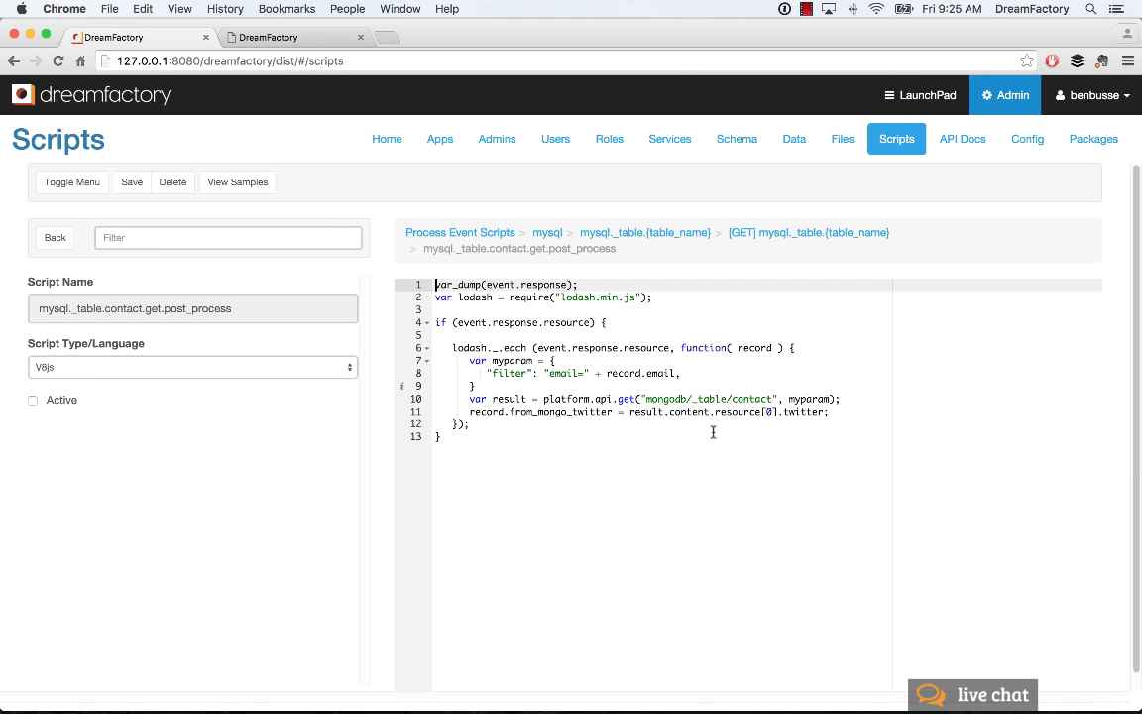
- Go back three levels to the Process Event Scripts services list
left_click(54, 237)
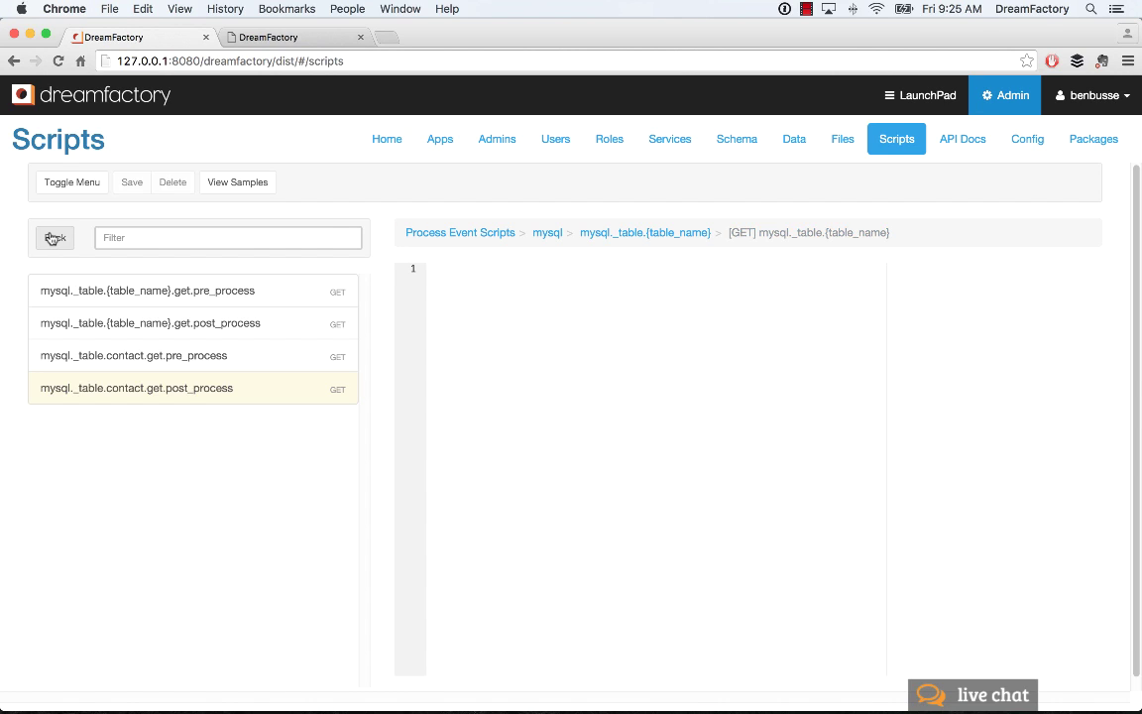
left_click(54, 238)
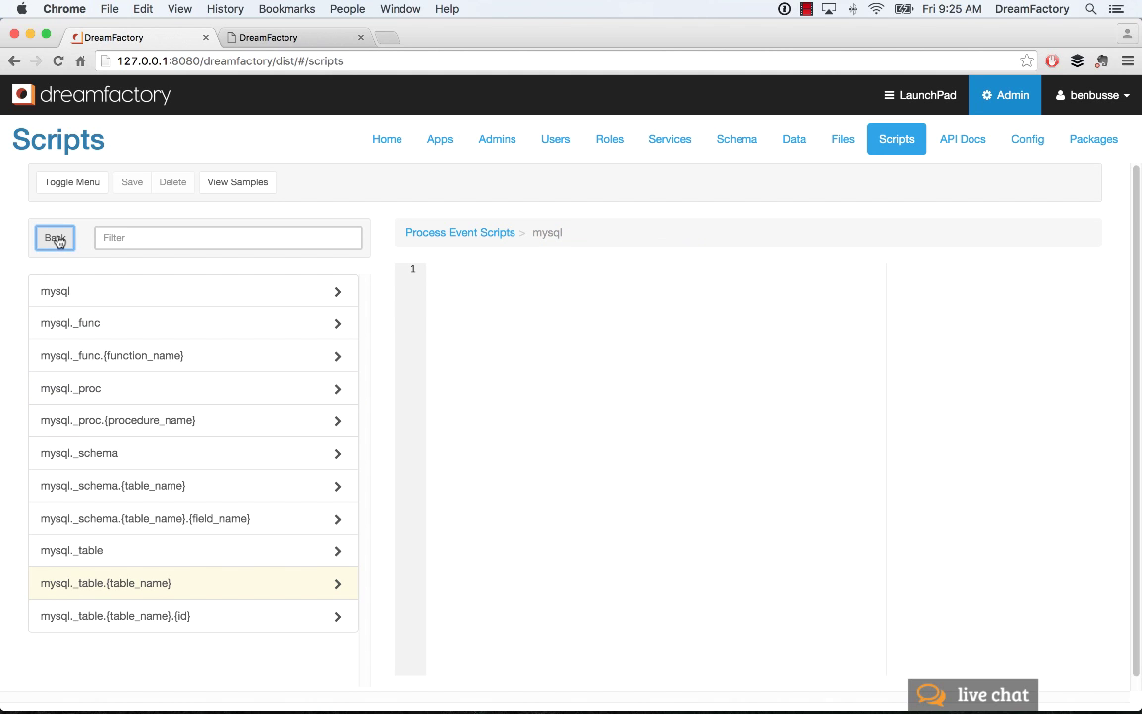
left_click(54, 237)
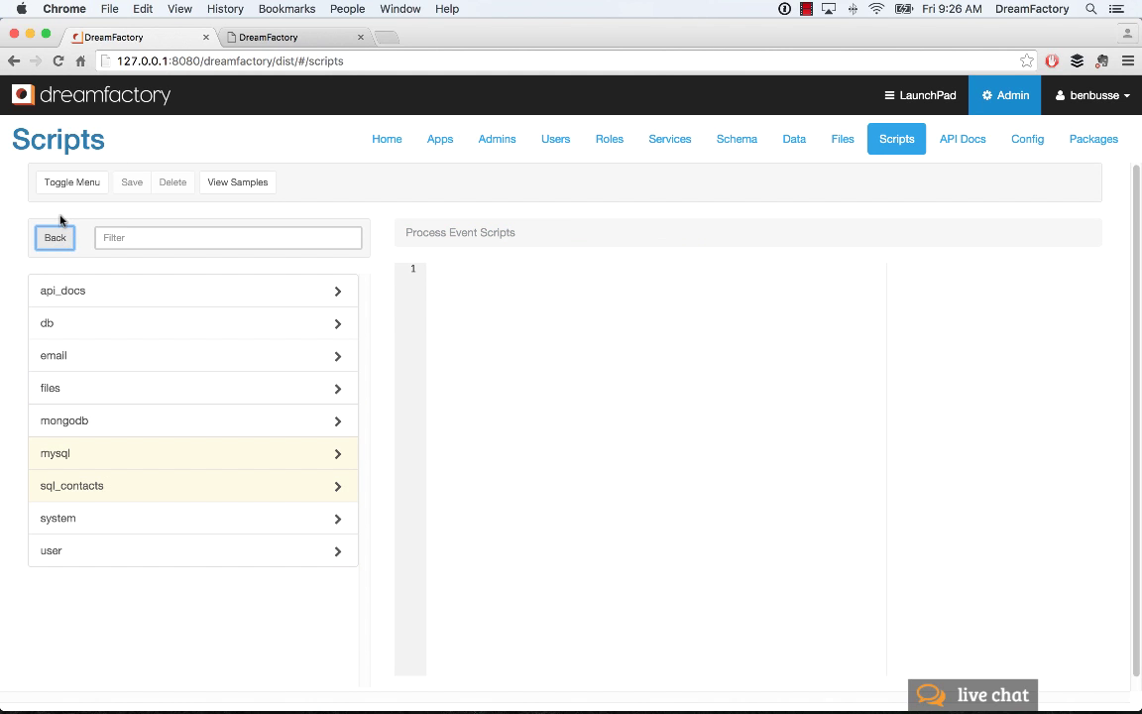
mouse_move(122, 528)
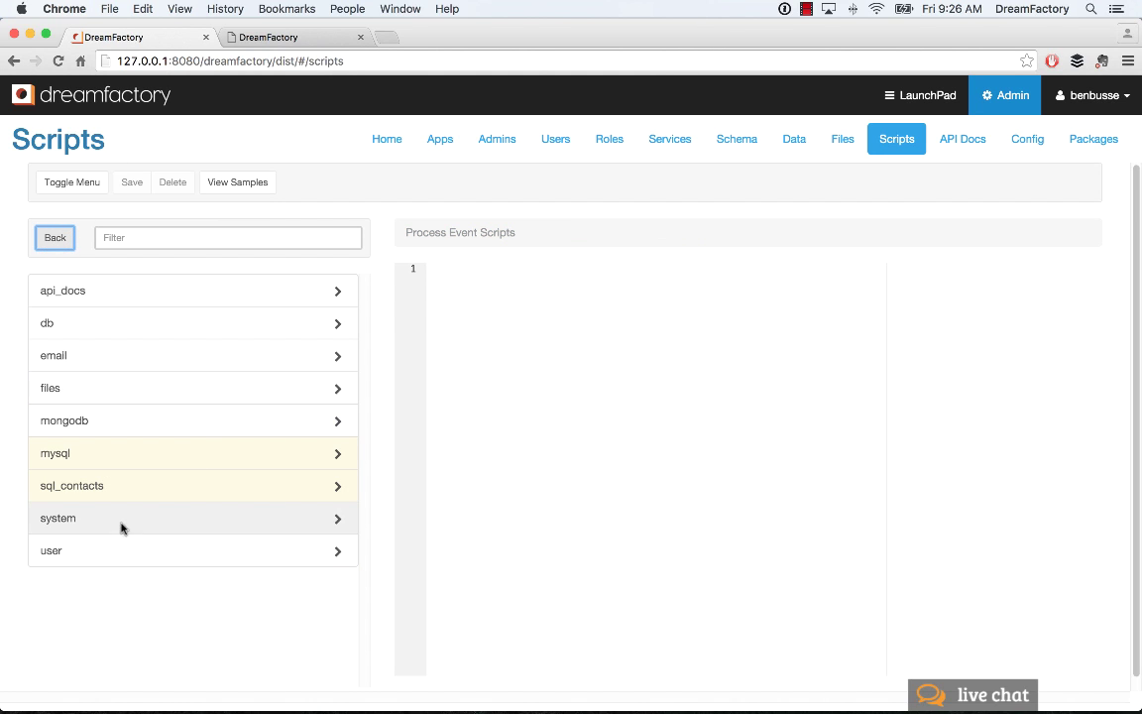
mouse_move(174, 530)
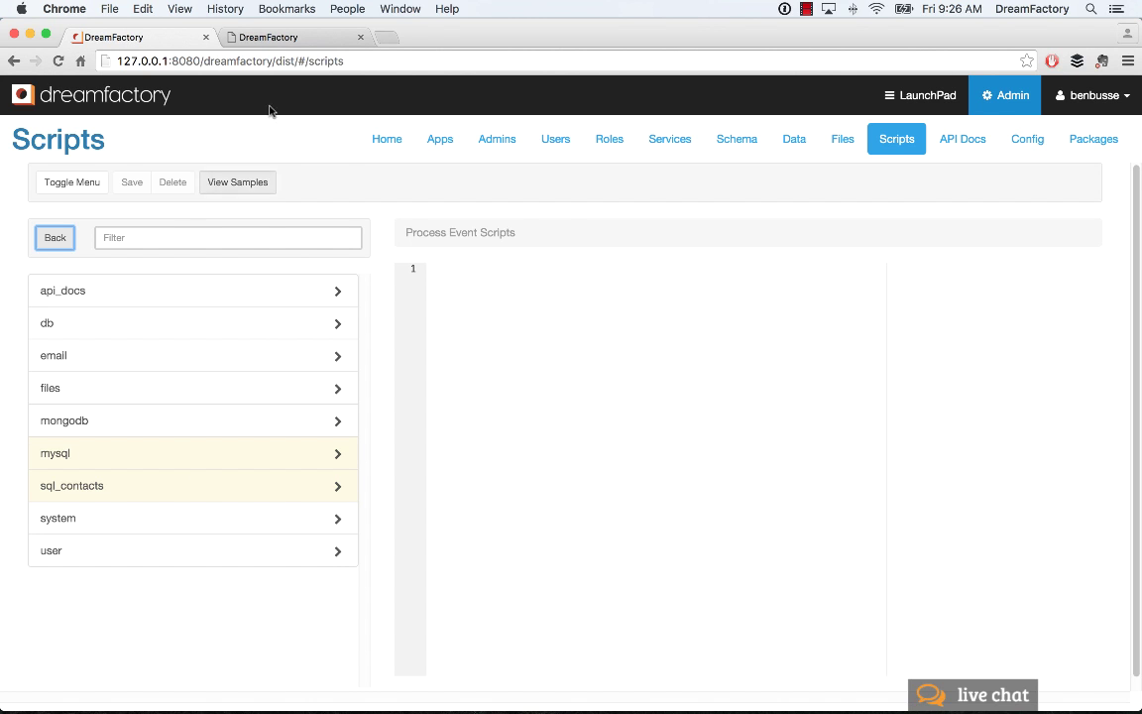
left_click(288, 38)
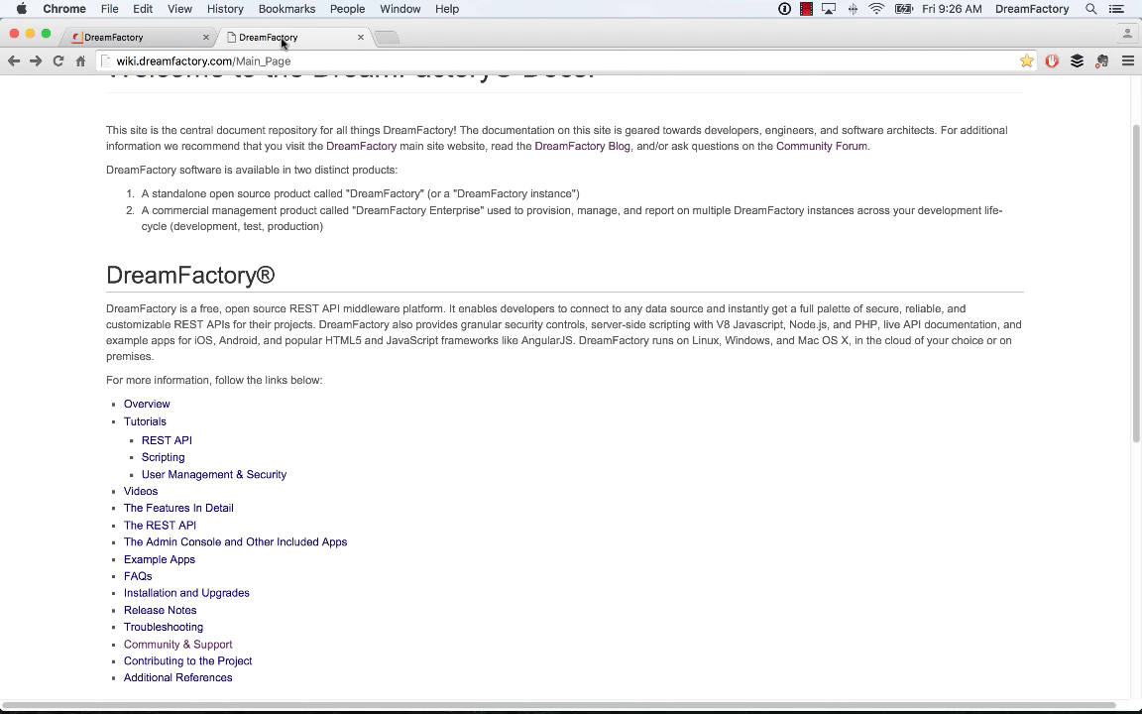
mouse_move(497, 439)
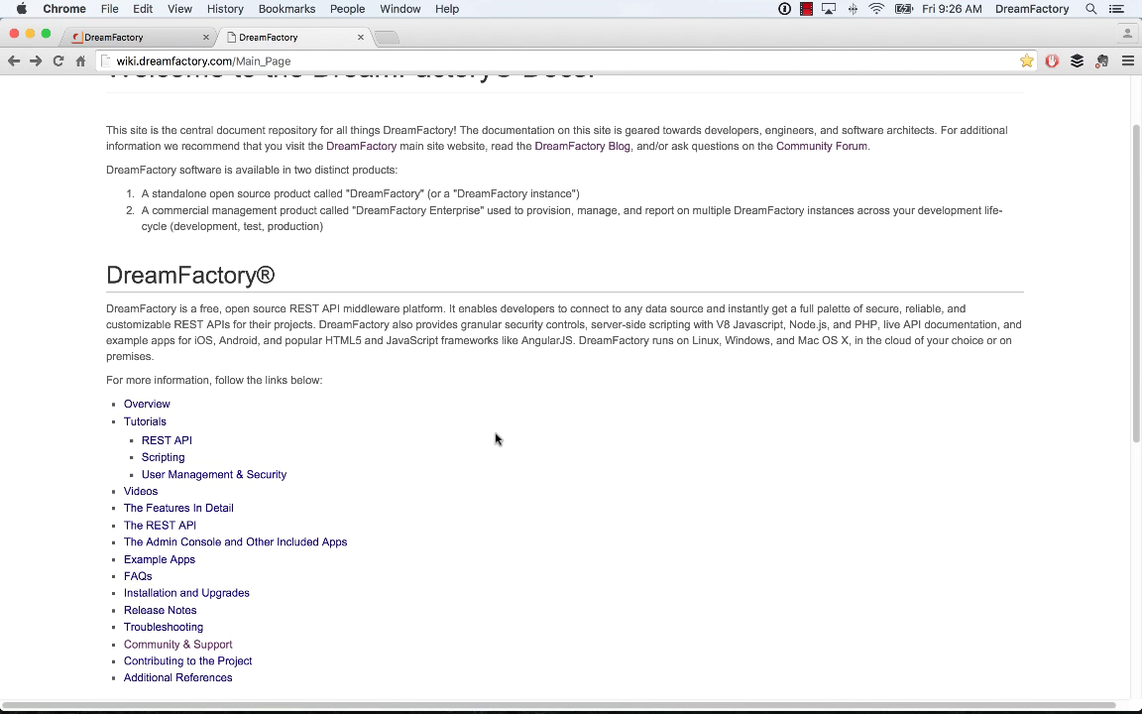
mouse_move(191, 449)
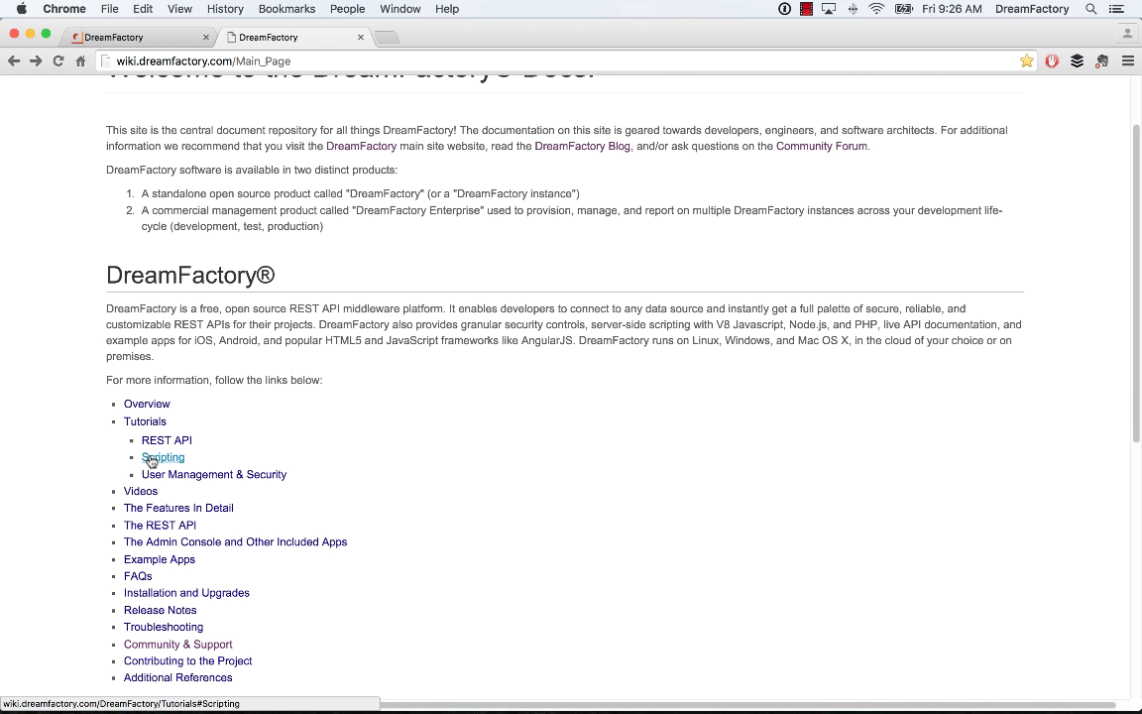
mouse_move(691, 457)
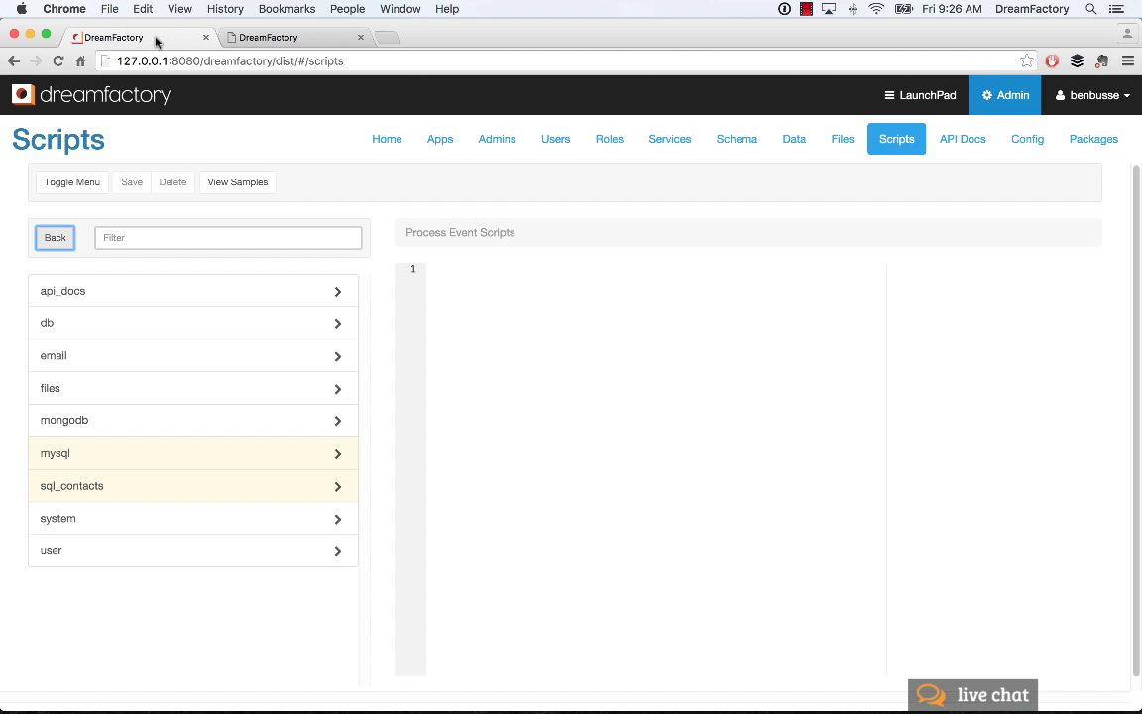
left_click(288, 37)
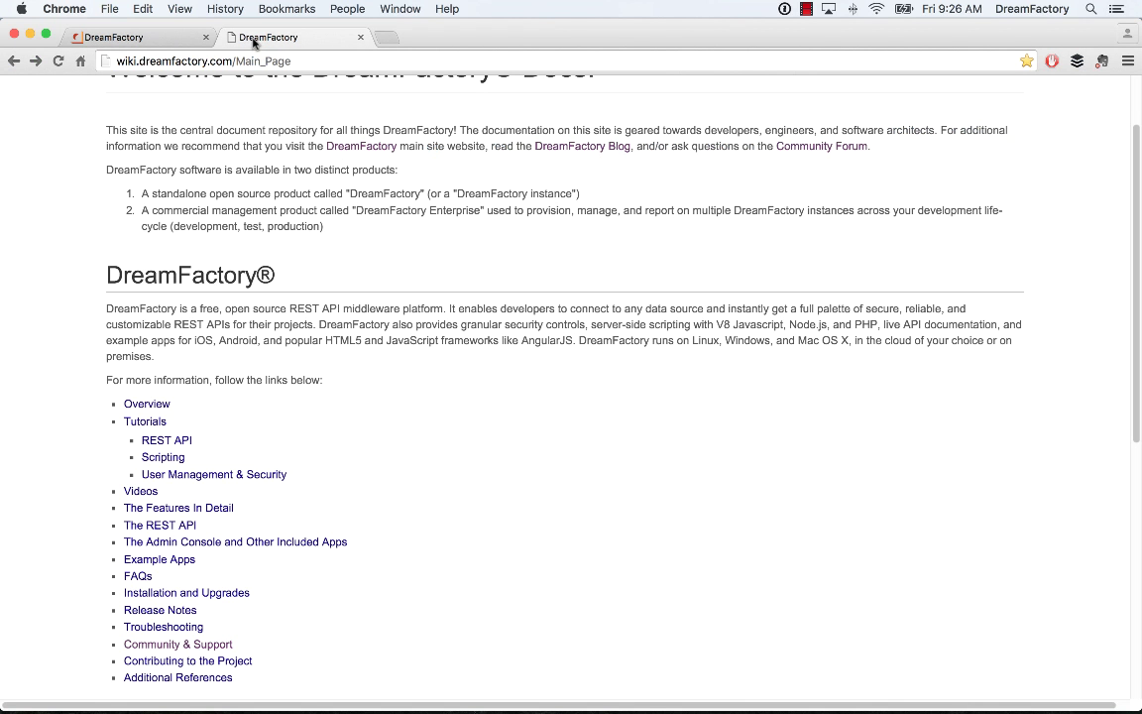
left_click(119, 36)
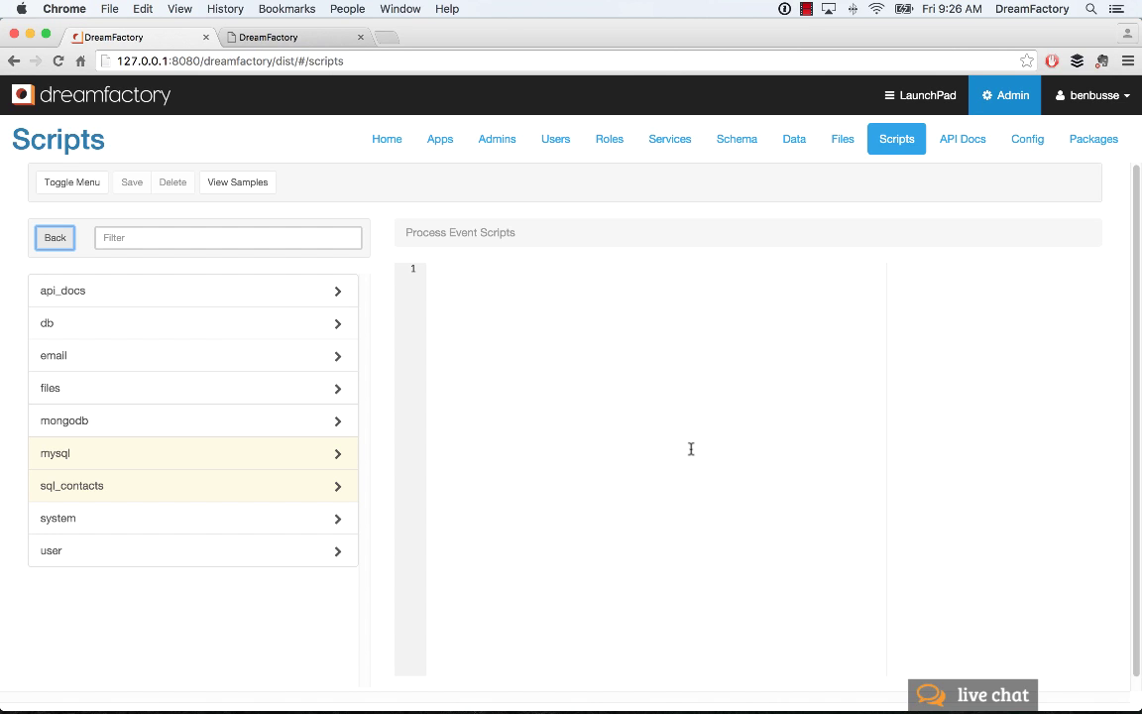
mouse_move(580, 432)
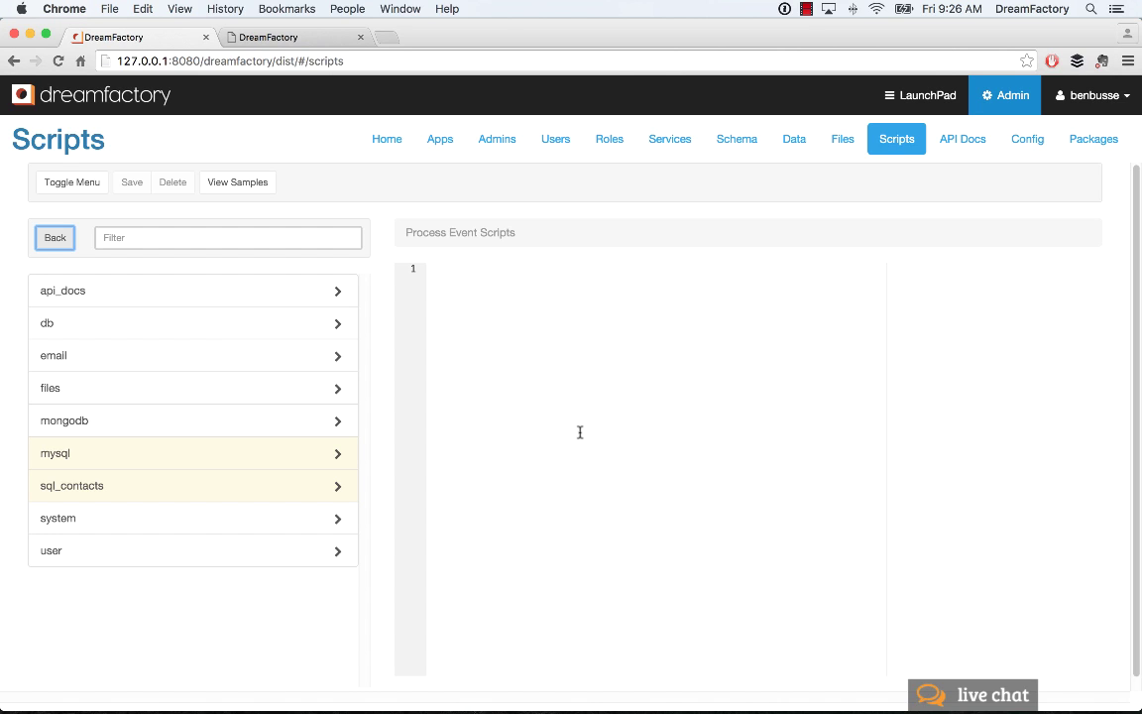
mouse_move(584, 431)
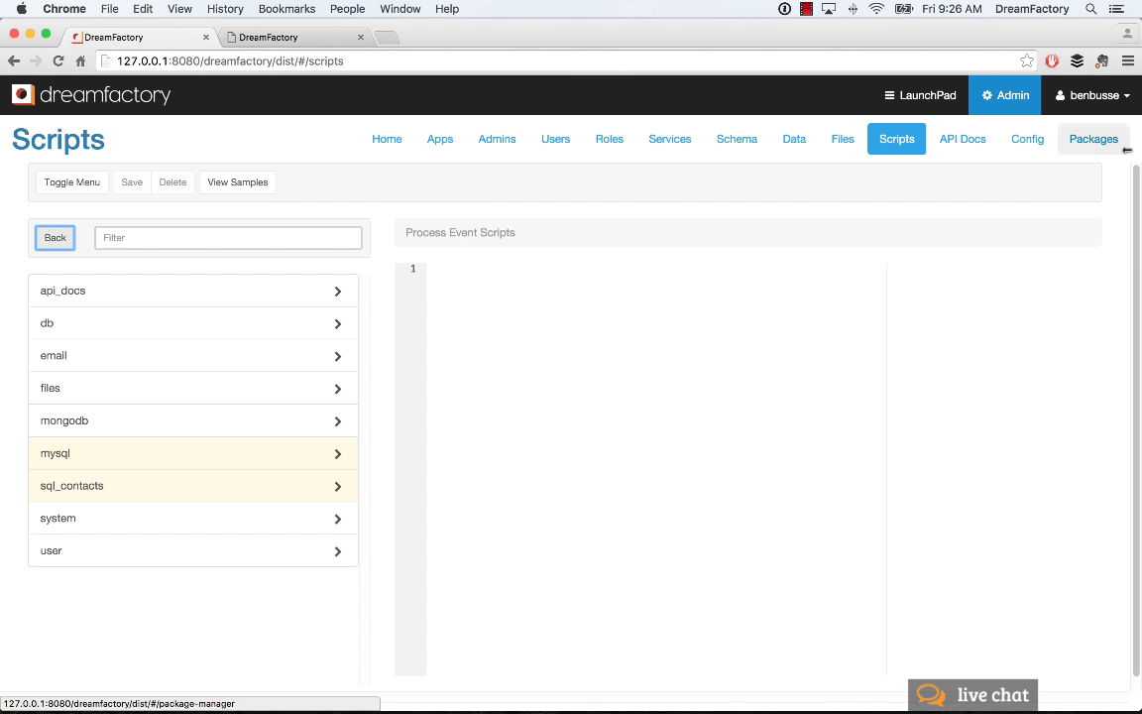
mouse_move(1059, 379)
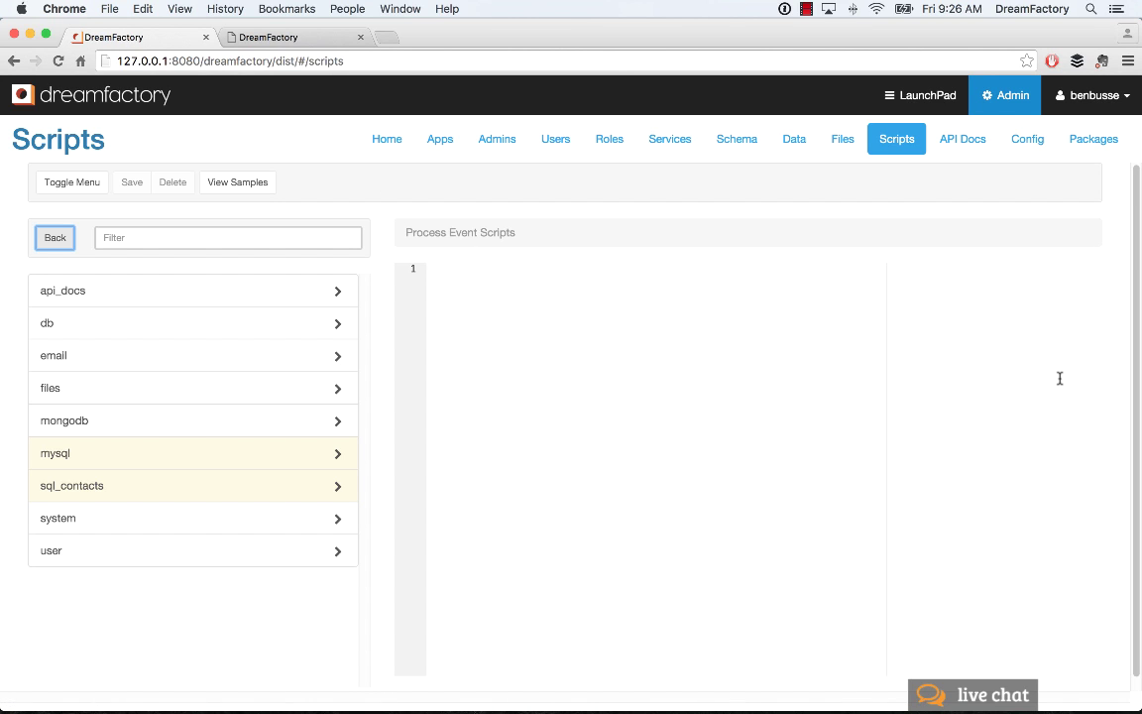